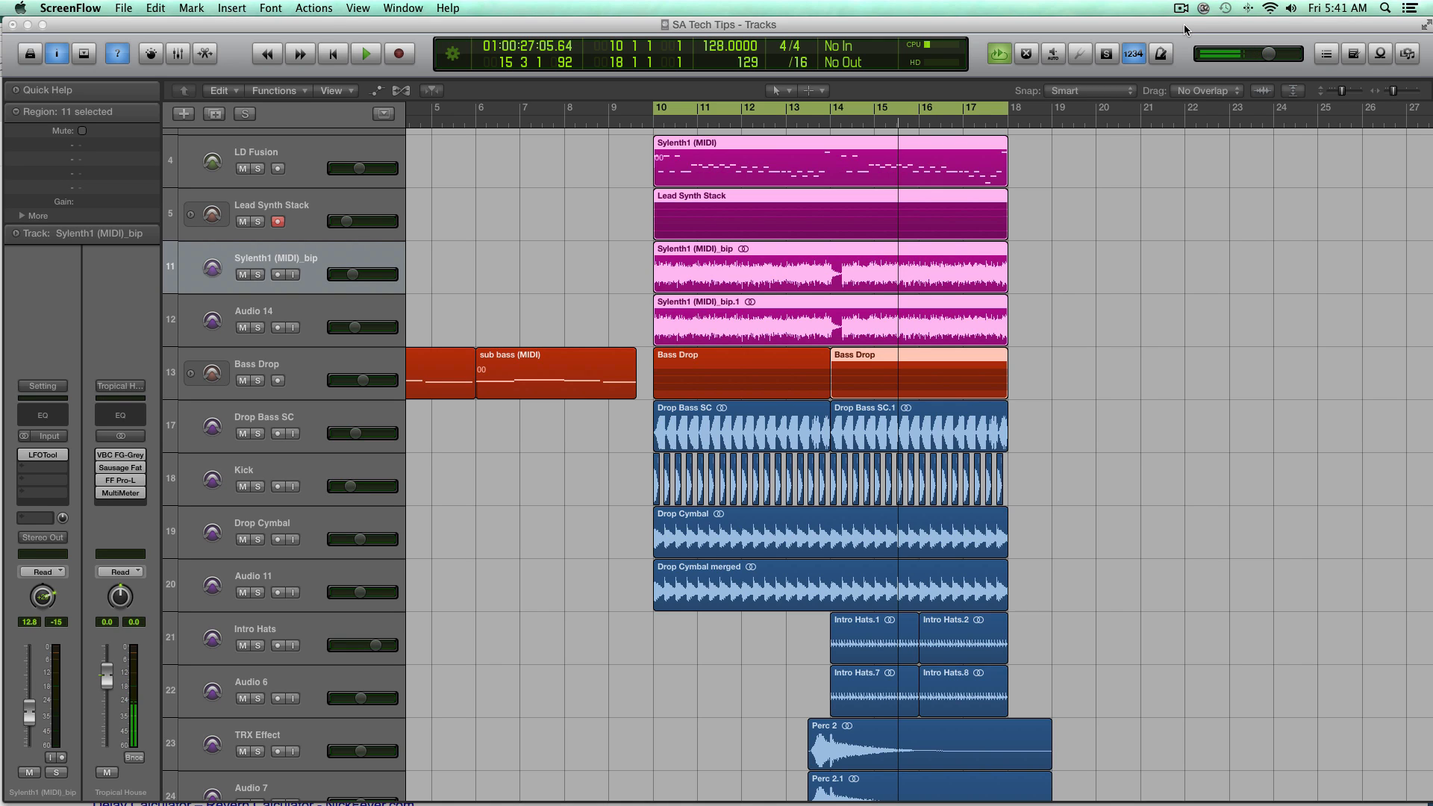
- Select the Lead Synth Stack track to show its channel strip and Bus 1 send
click(271, 205)
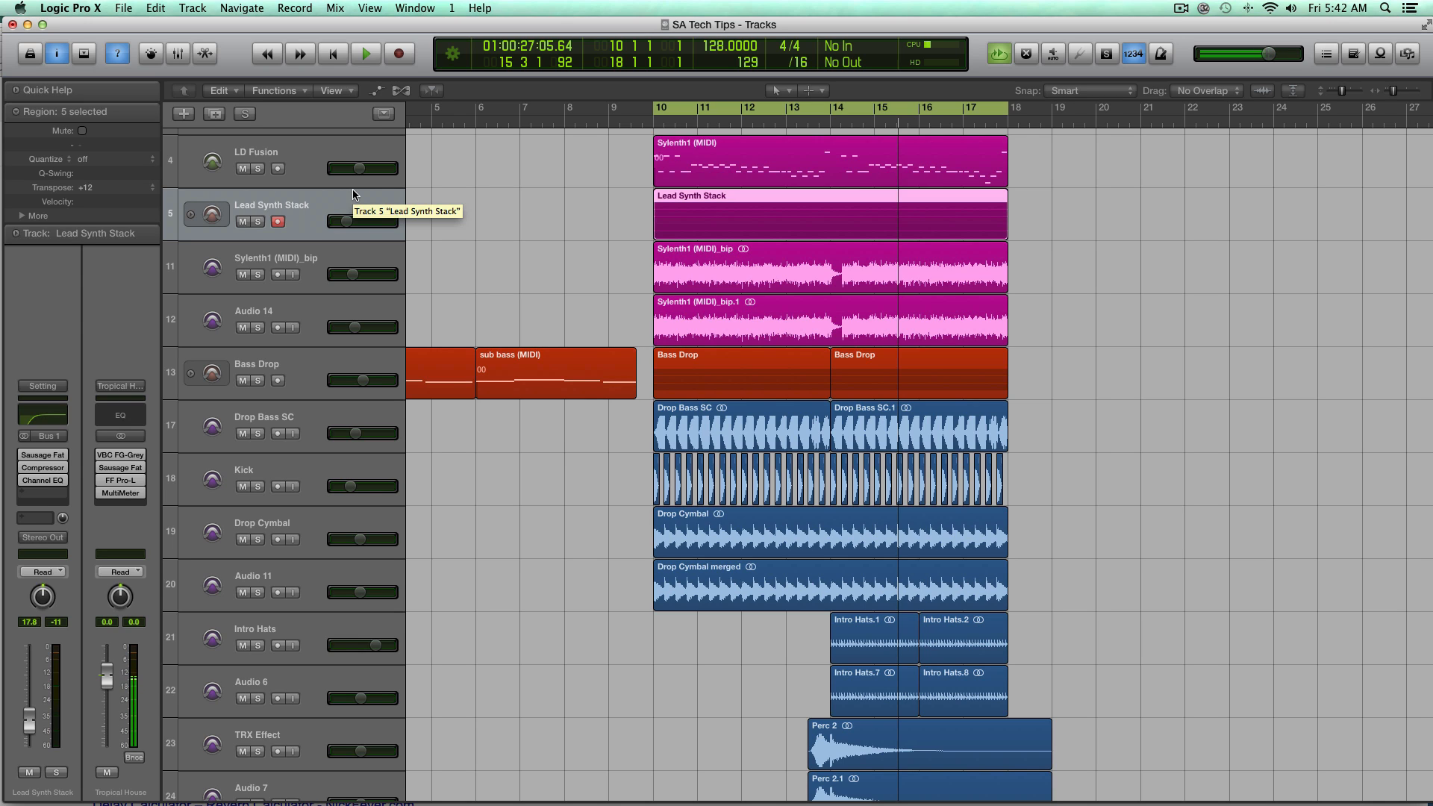
mouse_move(315, 237)
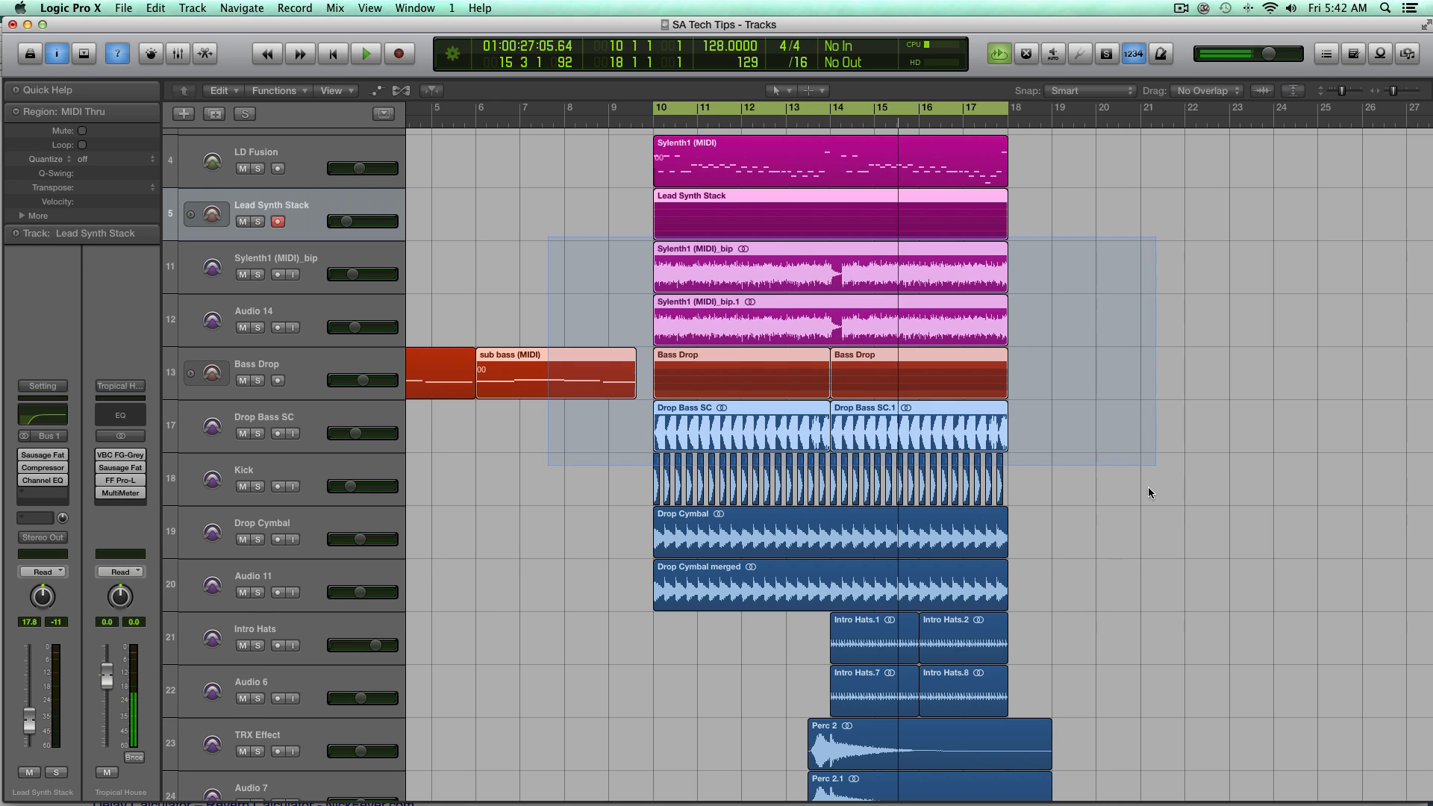
- Add a Bus 4 send to Lead Synth Stack, then expand and collapse the stack
click(37, 516)
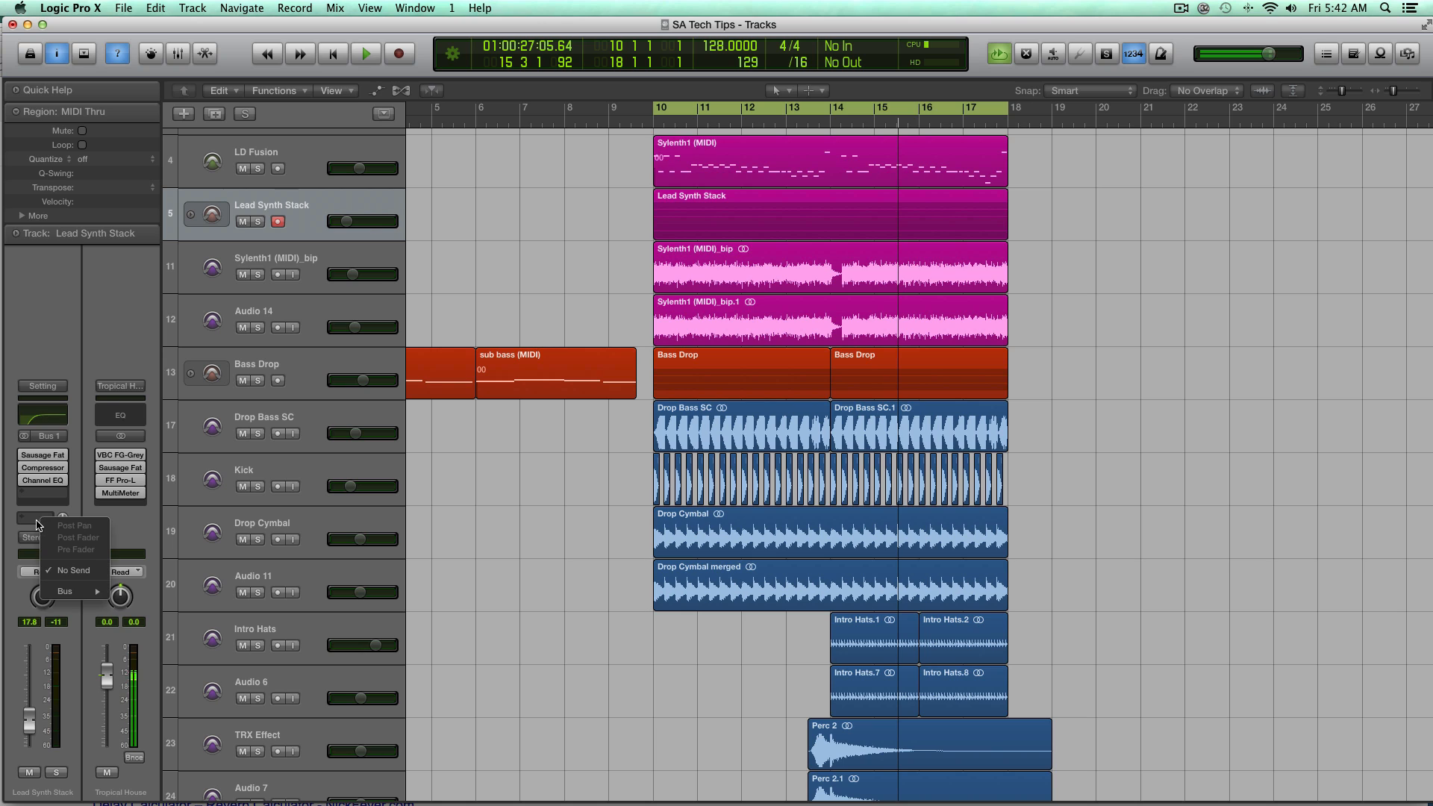
click(64, 591)
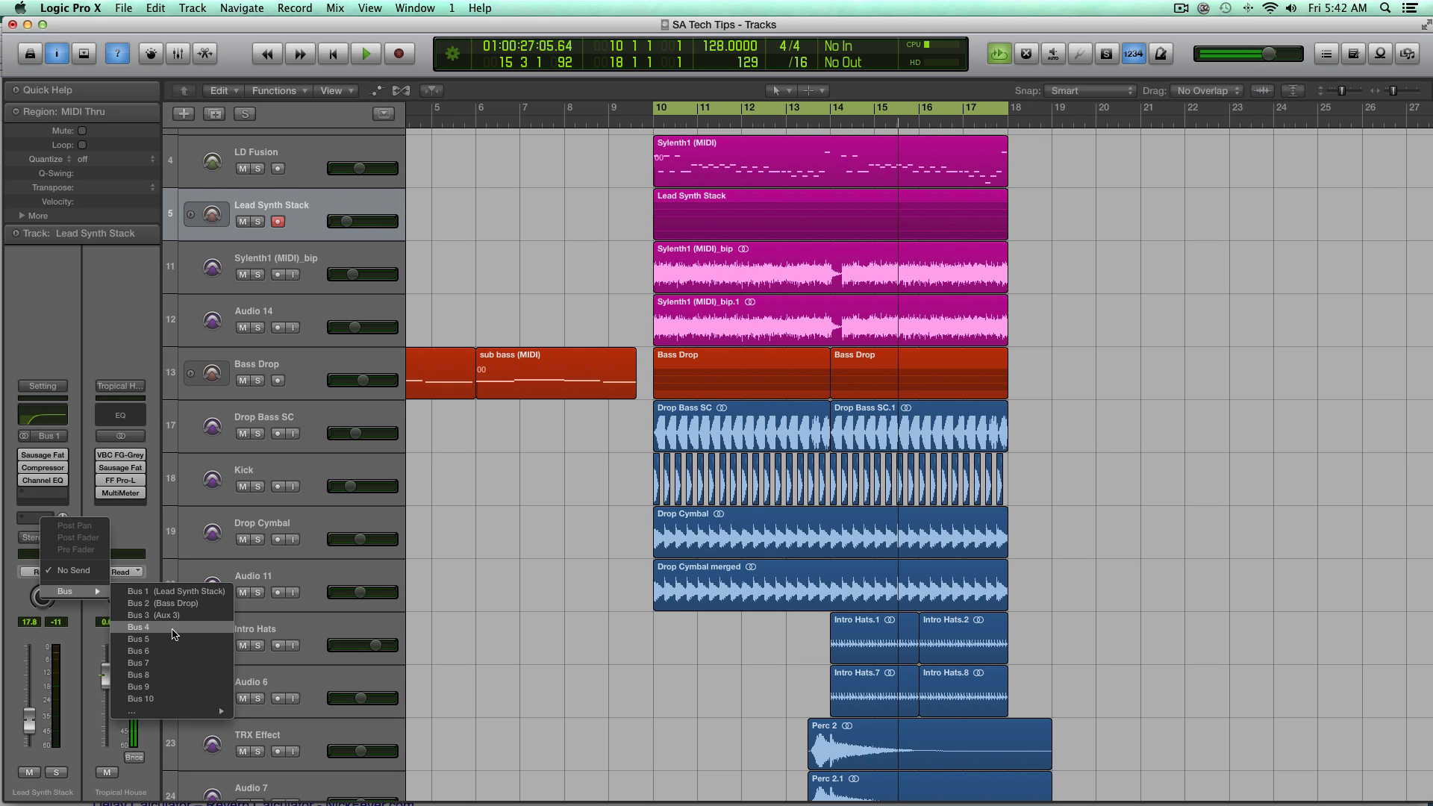
click(138, 627)
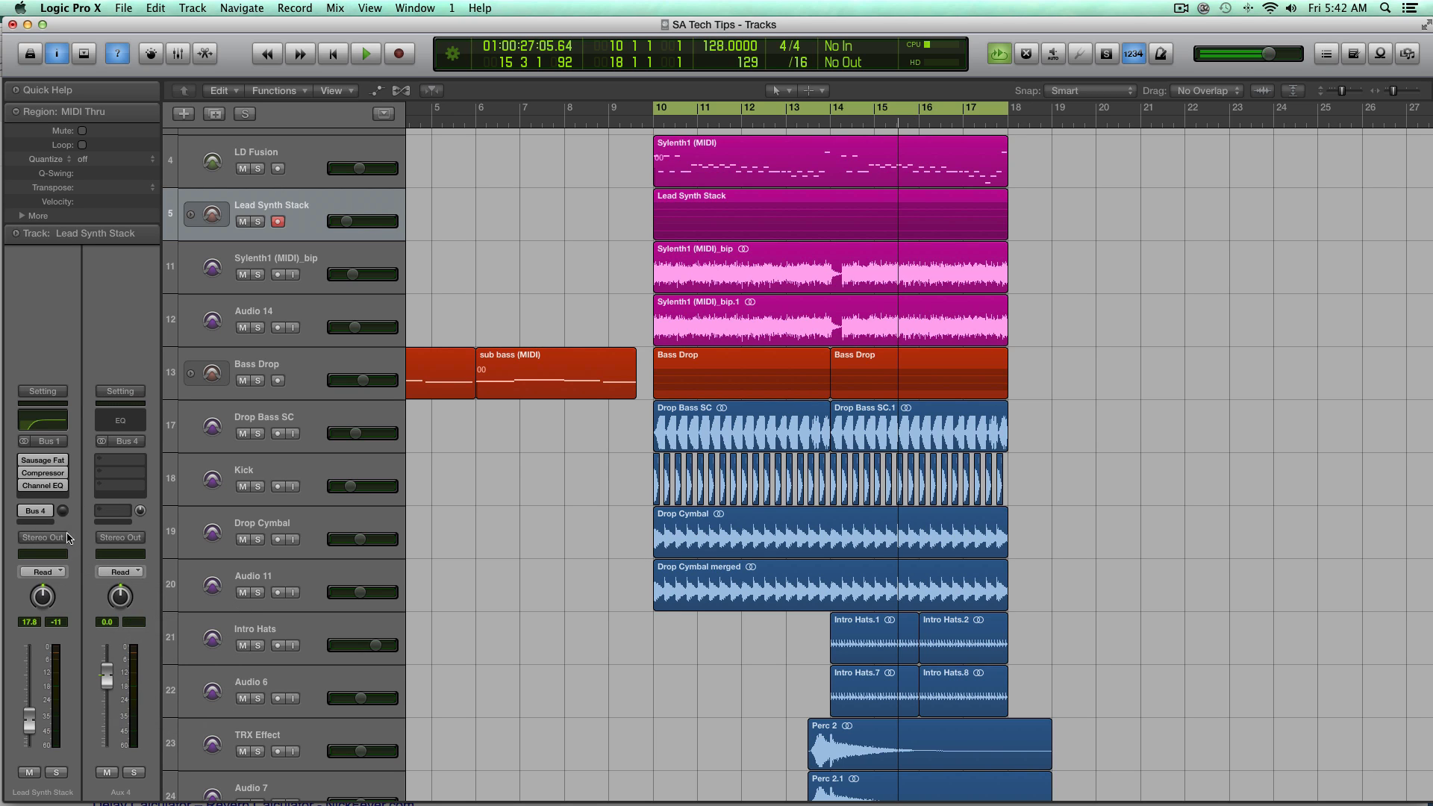
mouse_move(64, 519)
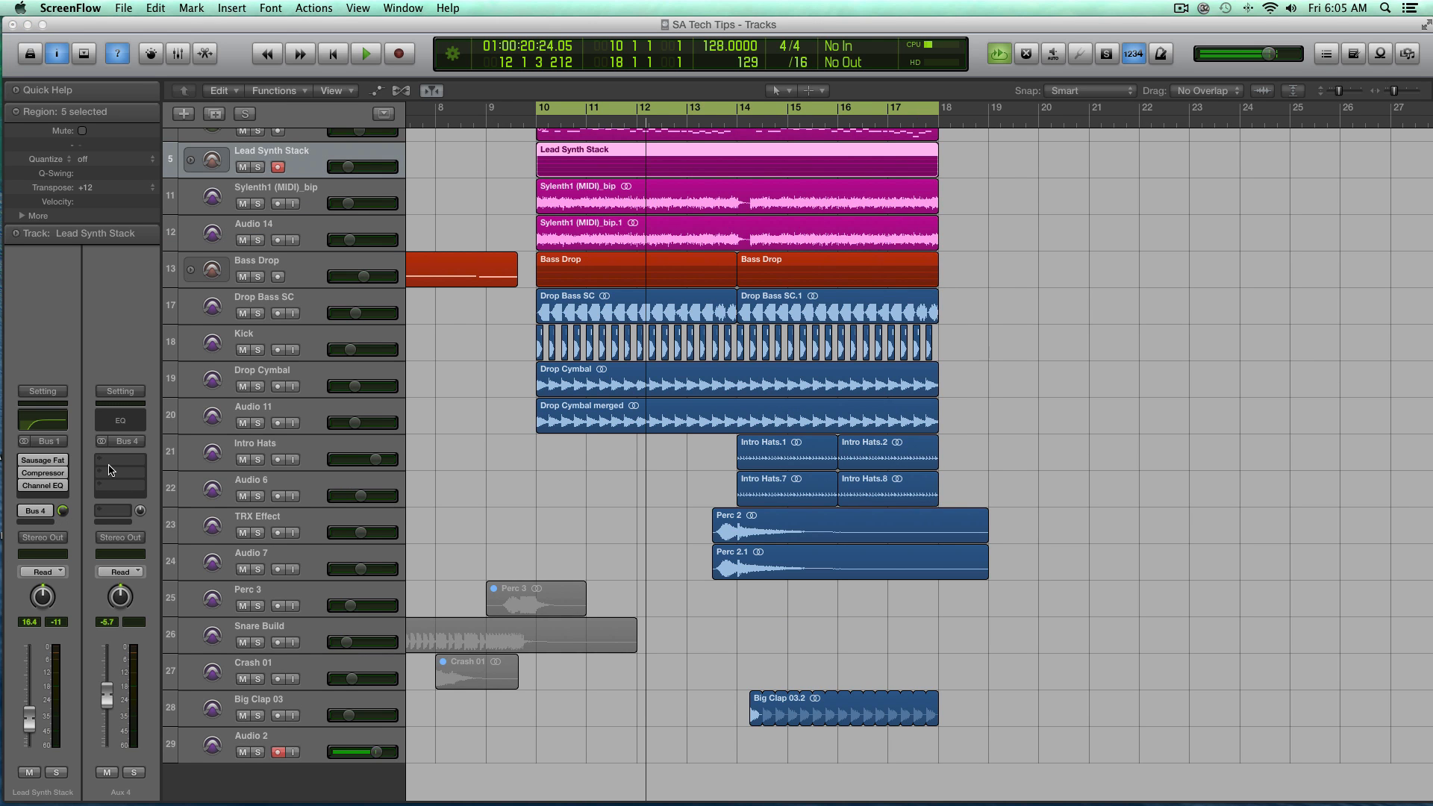
mouse_move(247, 291)
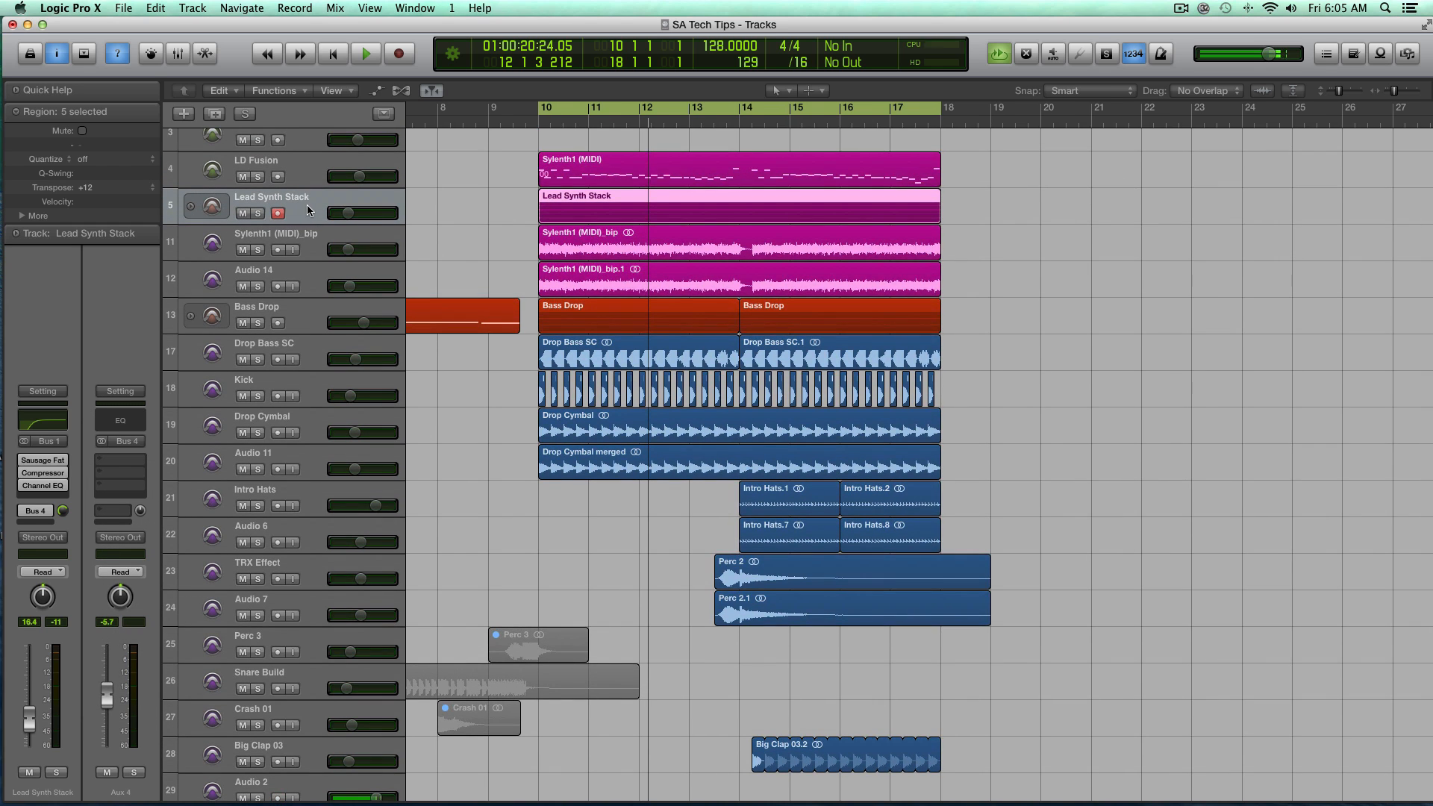
click(365, 53)
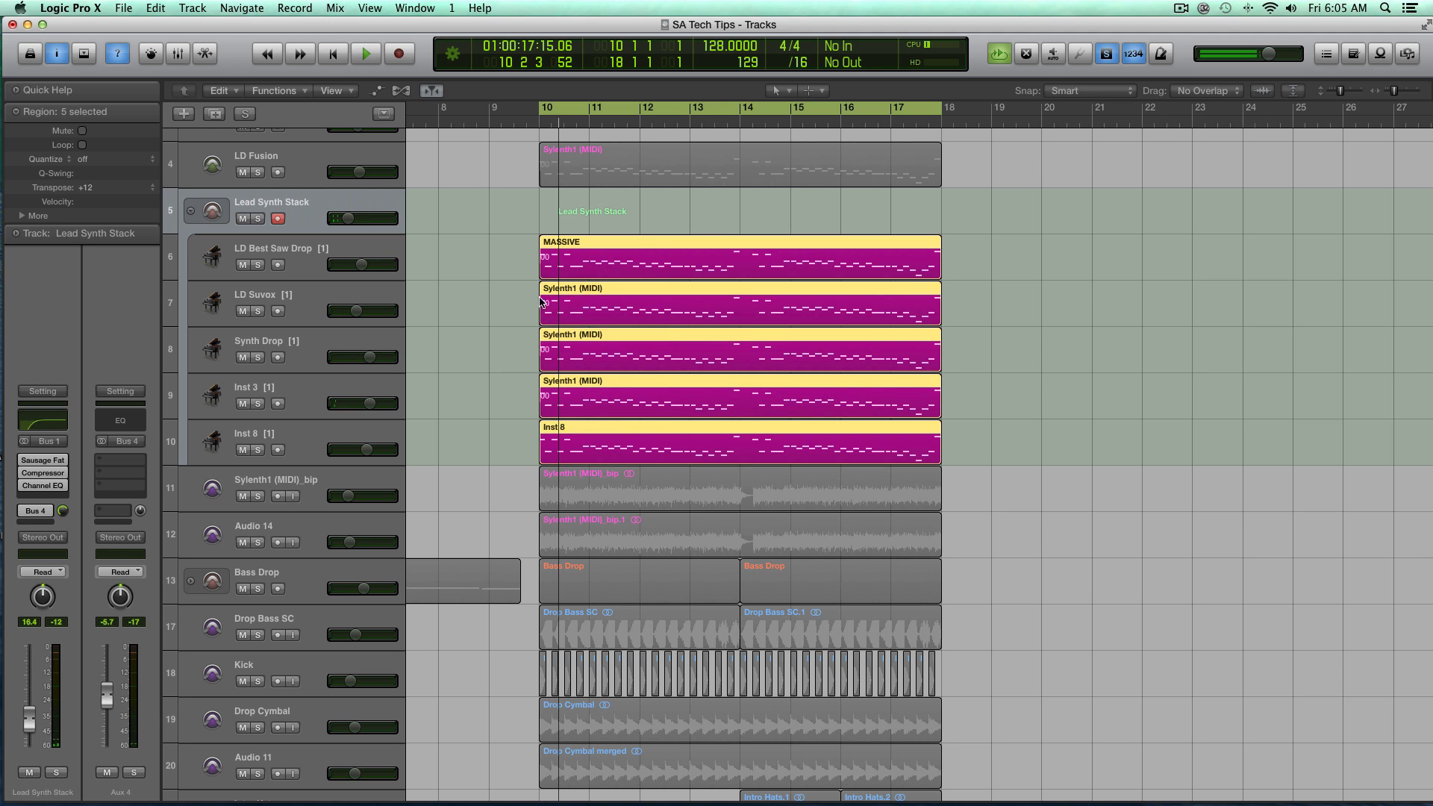
click(274, 256)
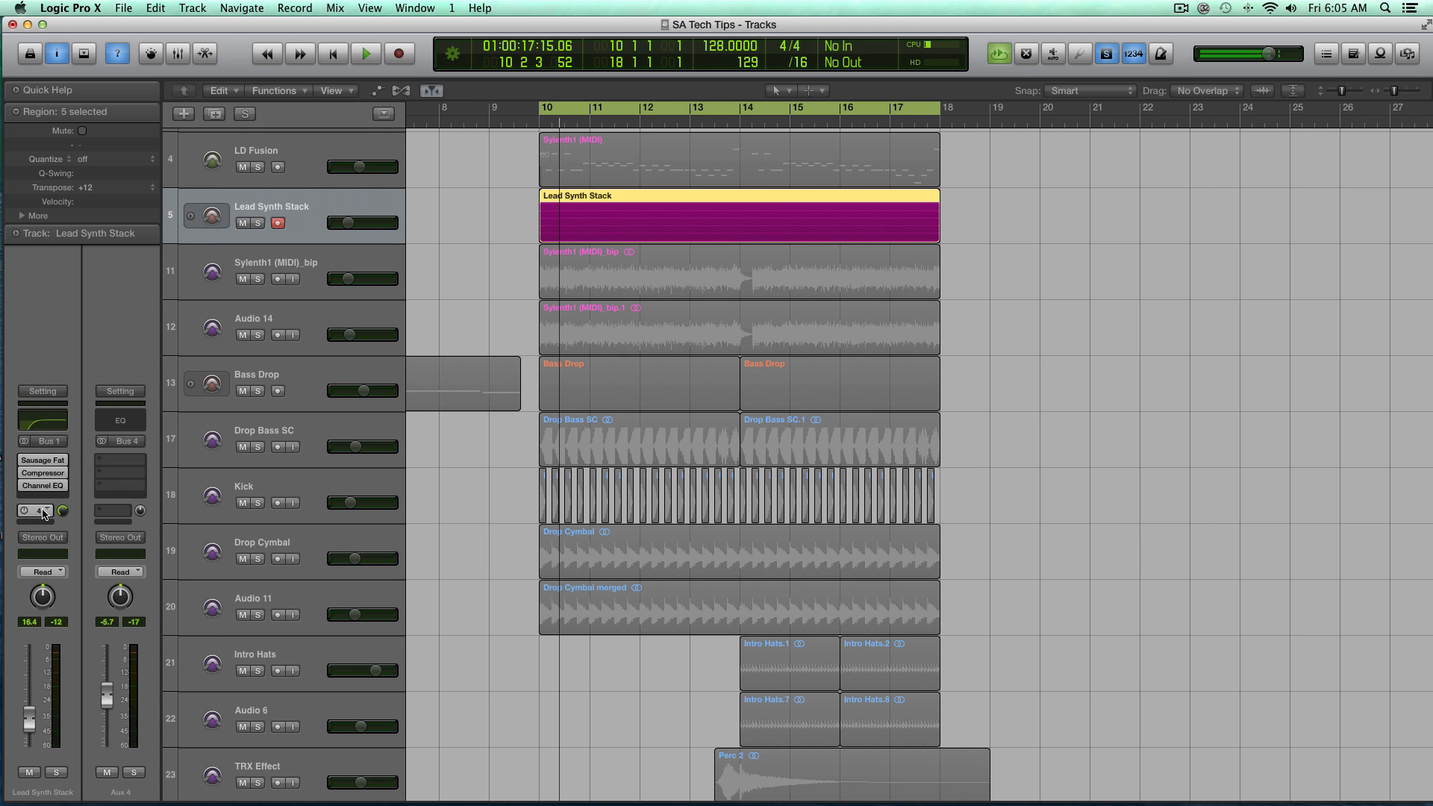
- Insert stereo VPS V-Verb on Aux 4 and enable tempo sync for Pre Delay
click(118, 441)
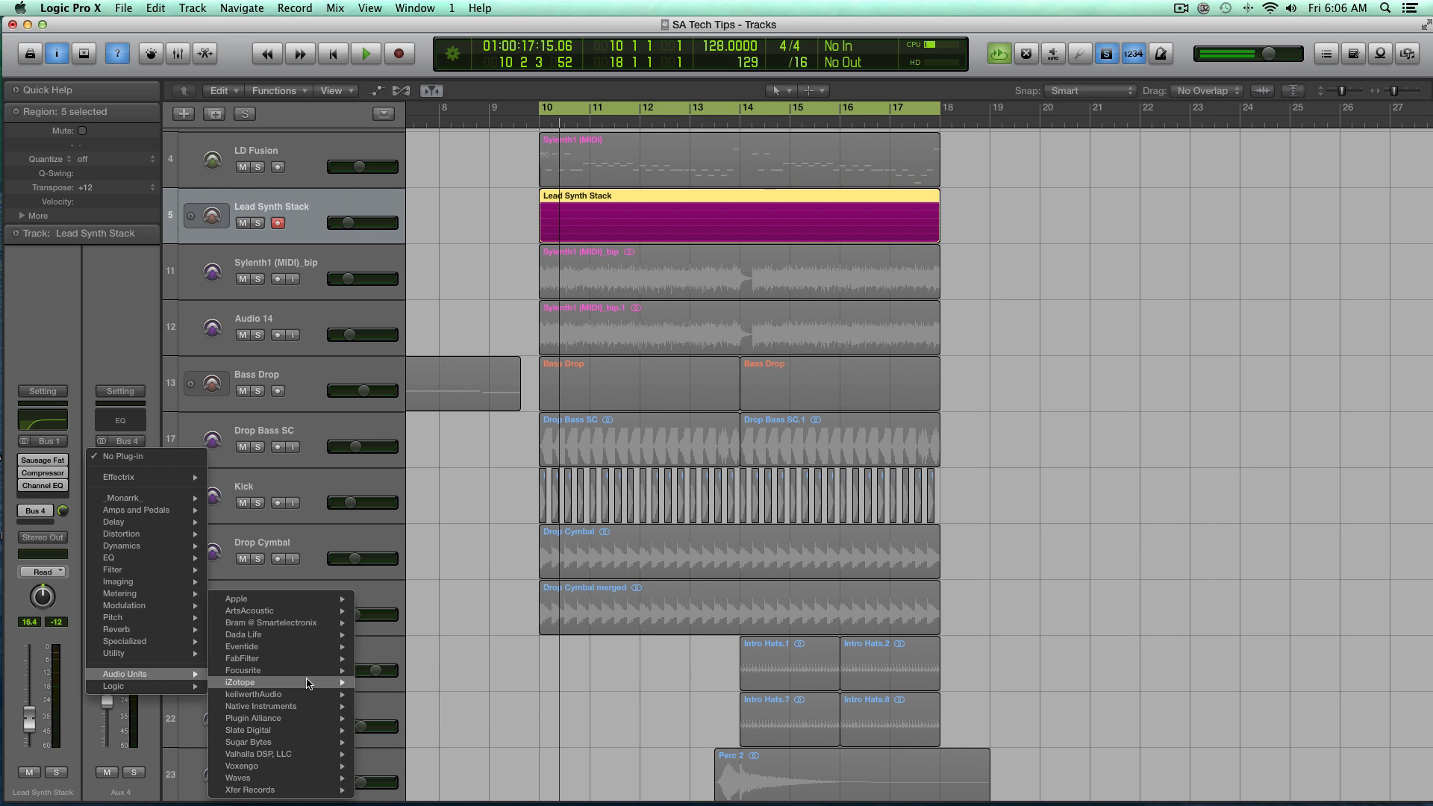
mouse_move(253, 694)
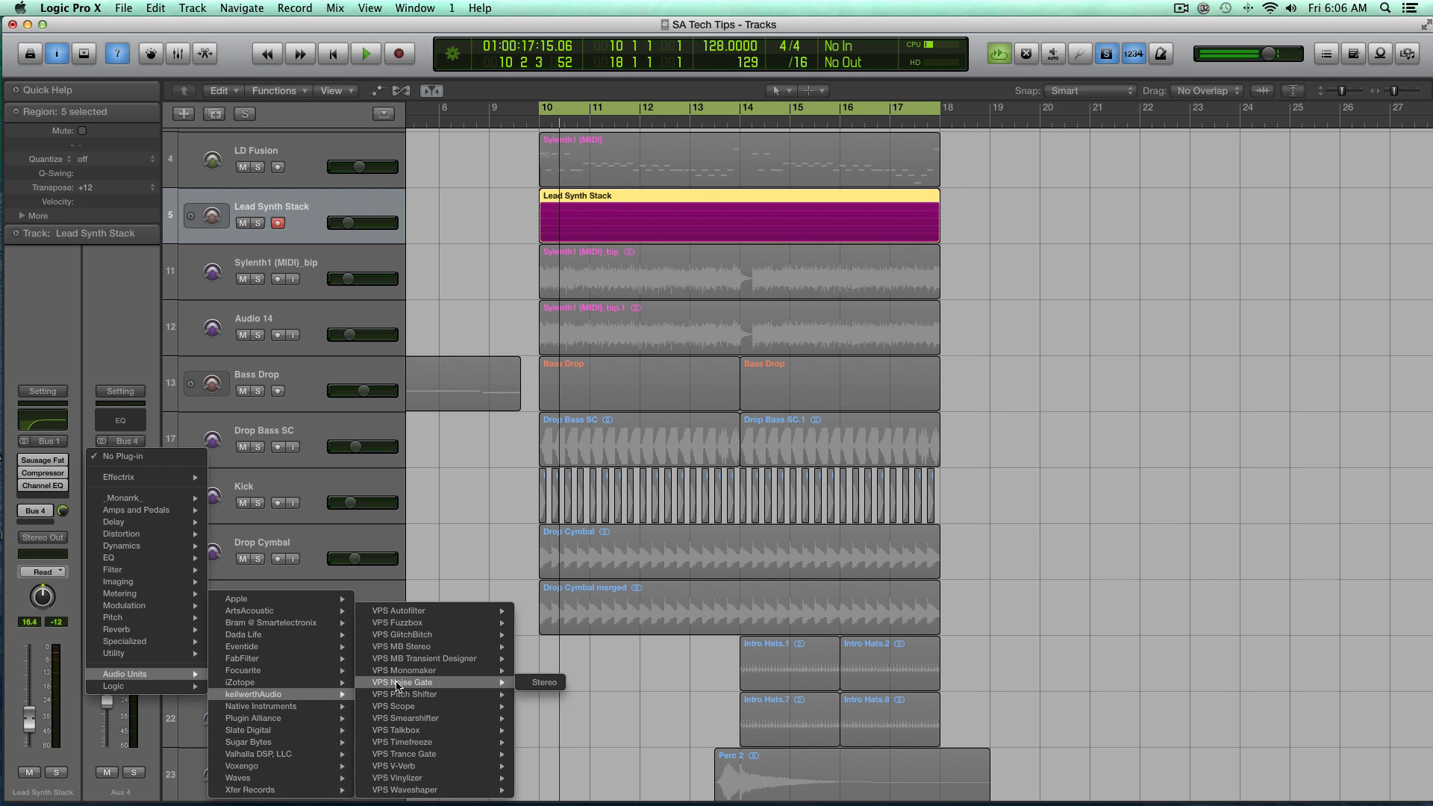
mouse_move(430, 694)
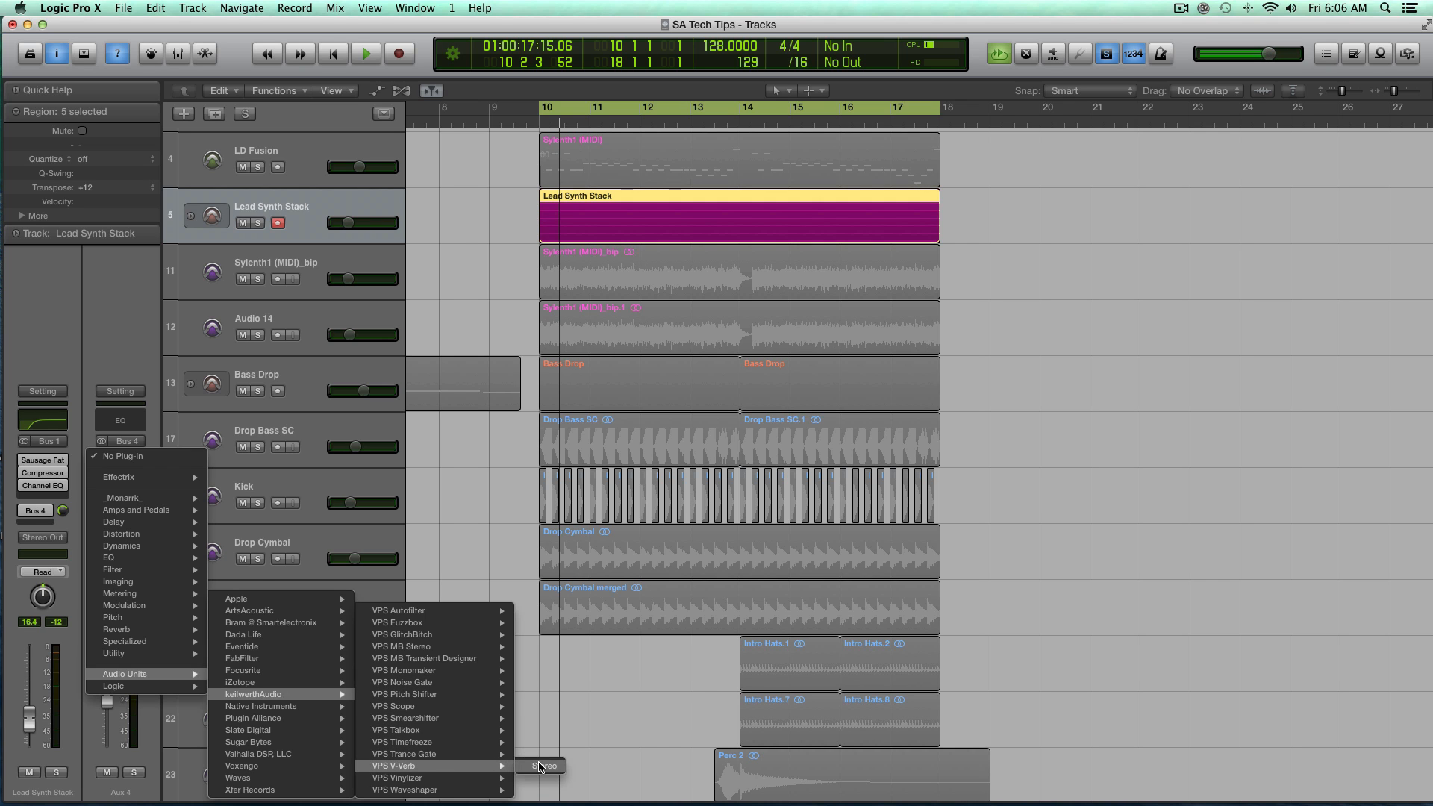
click(544, 765)
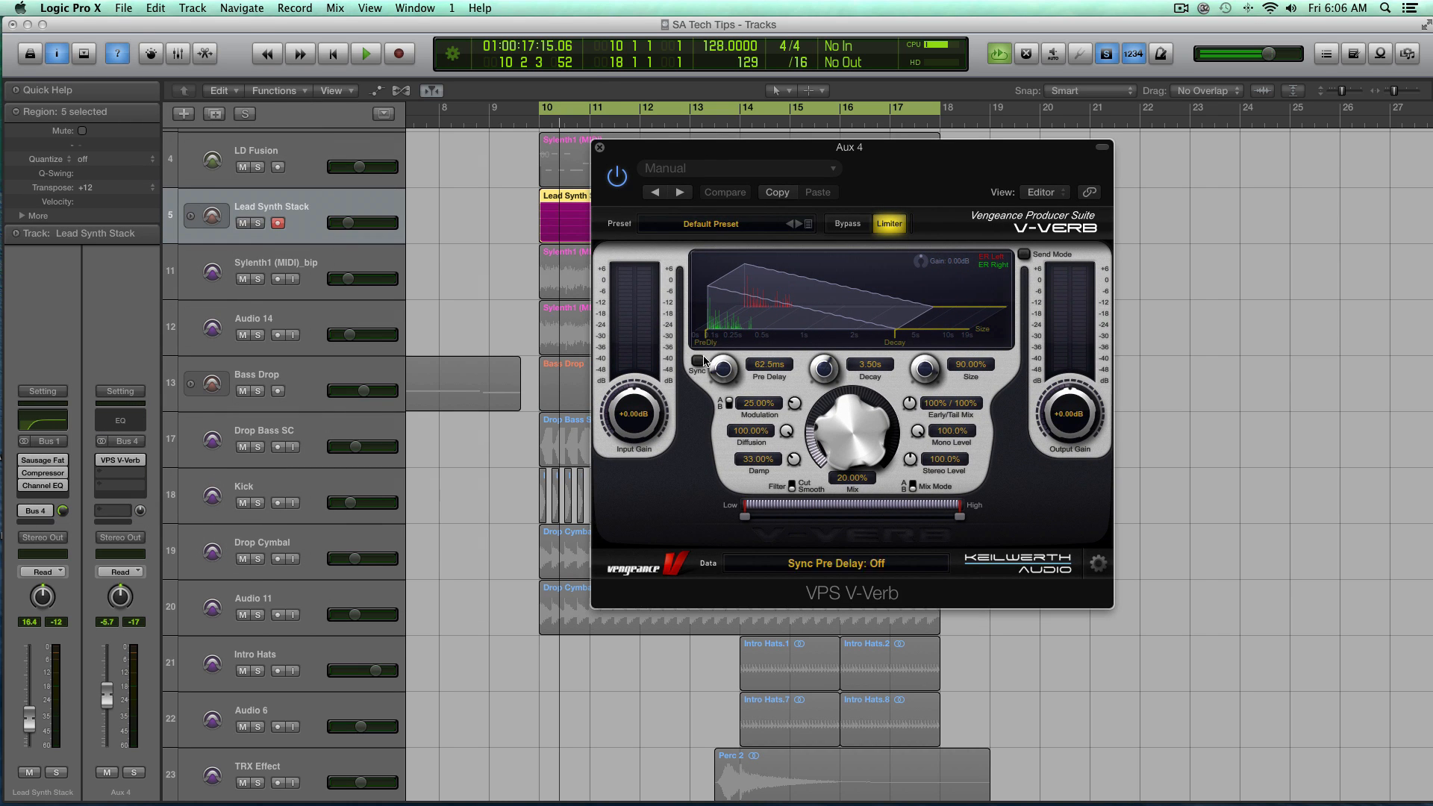
mouse_move(700, 366)
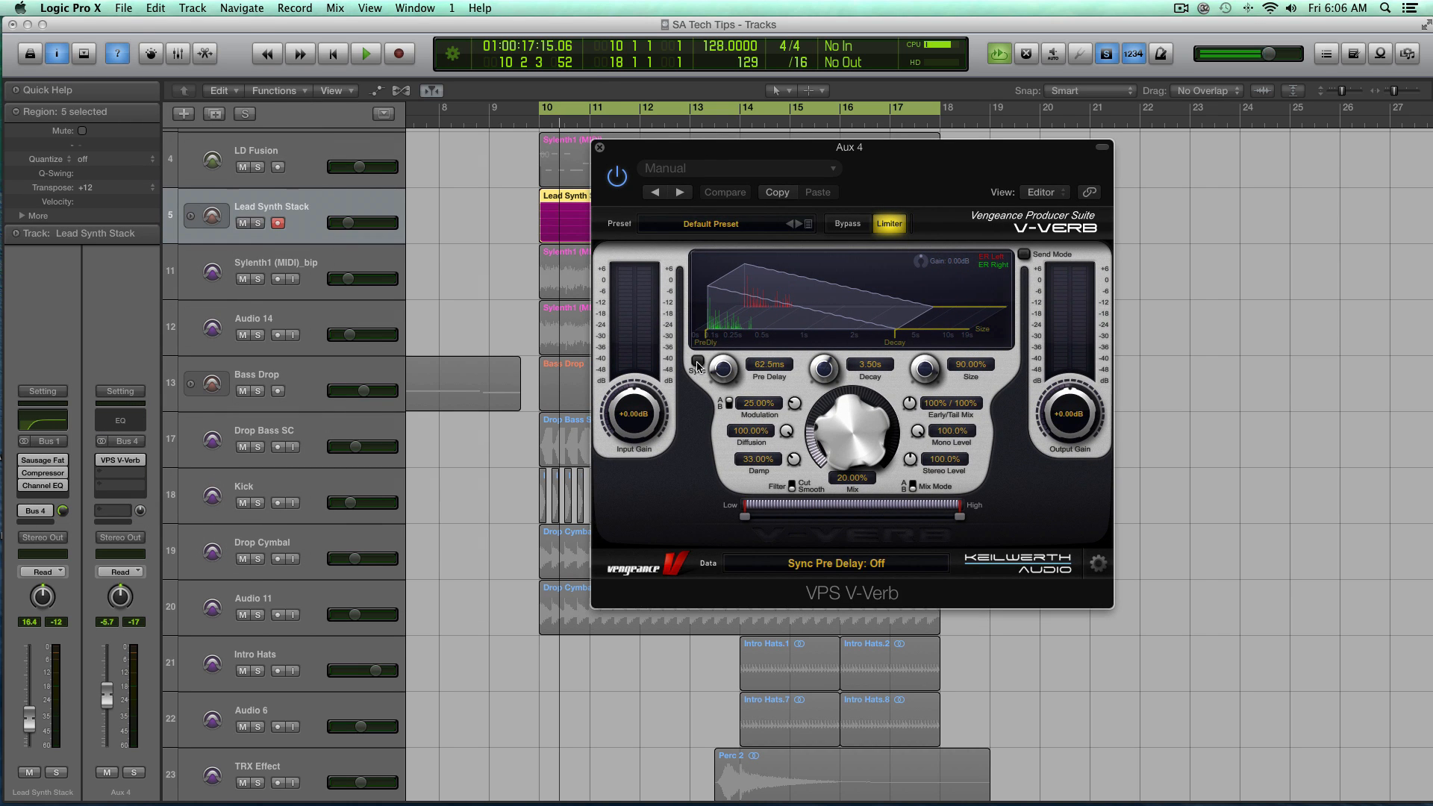
click(697, 368)
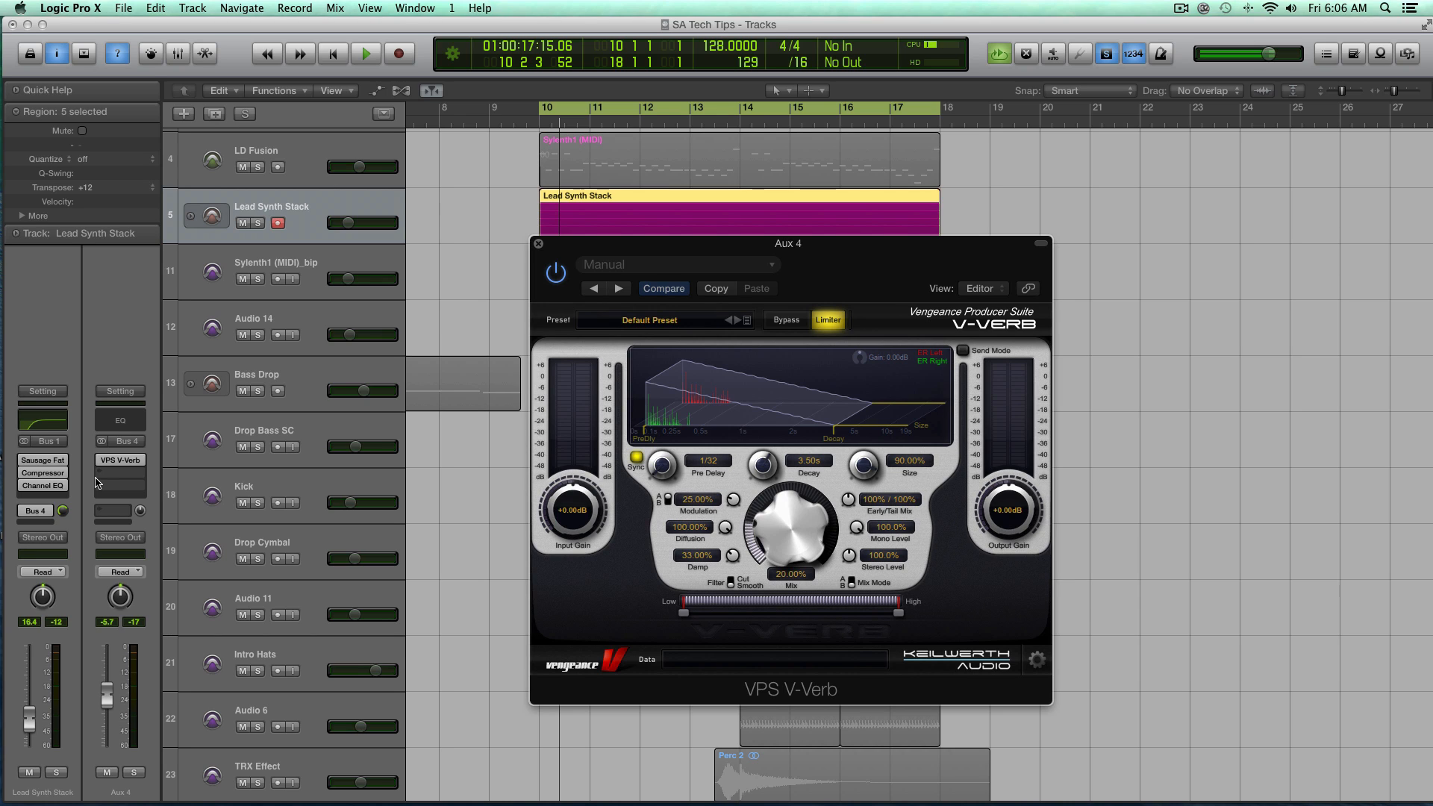
mouse_move(620, 481)
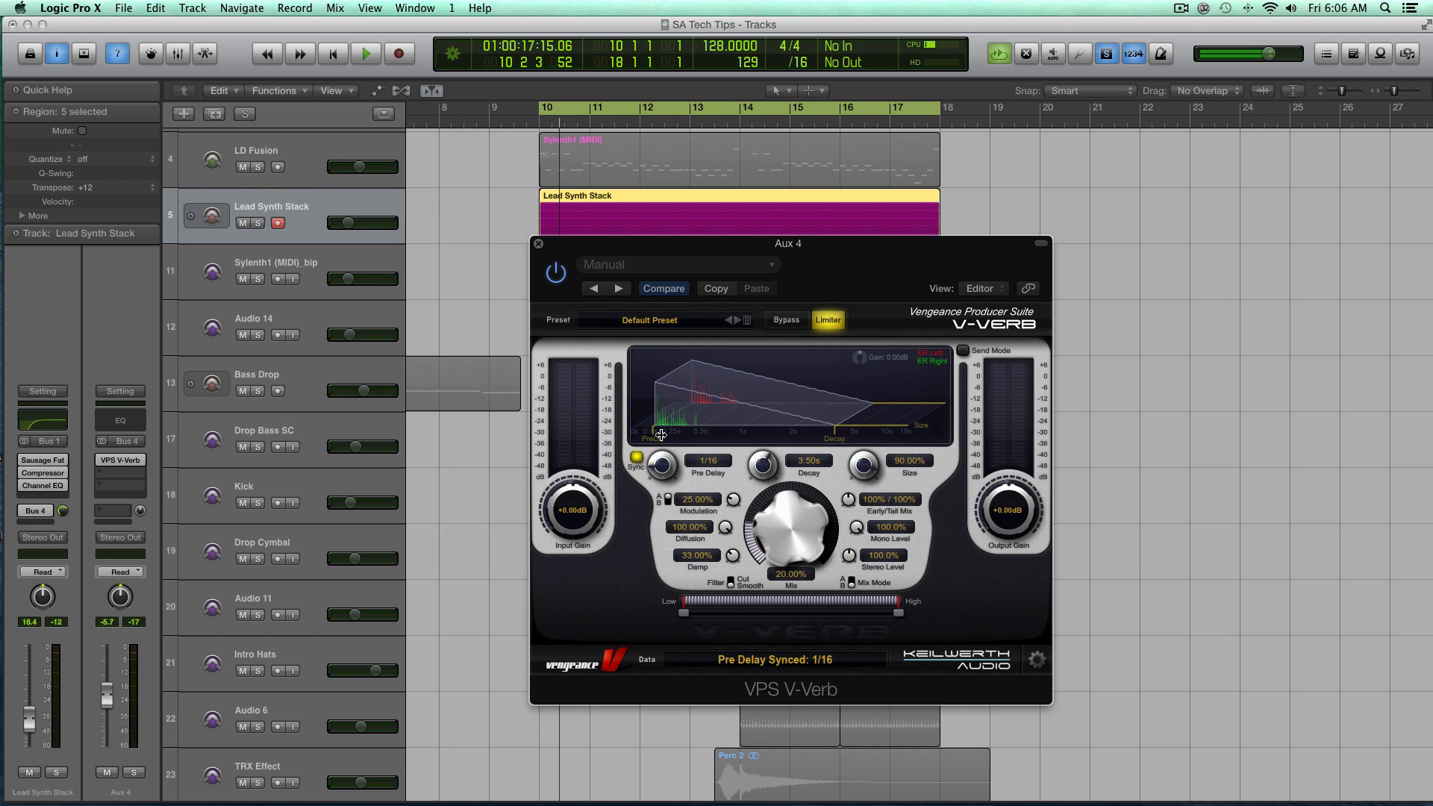
- Set the V-Verb pre-delay to a synced 1/8 note and Mix to 100%
drag(788, 243, 779, 248)
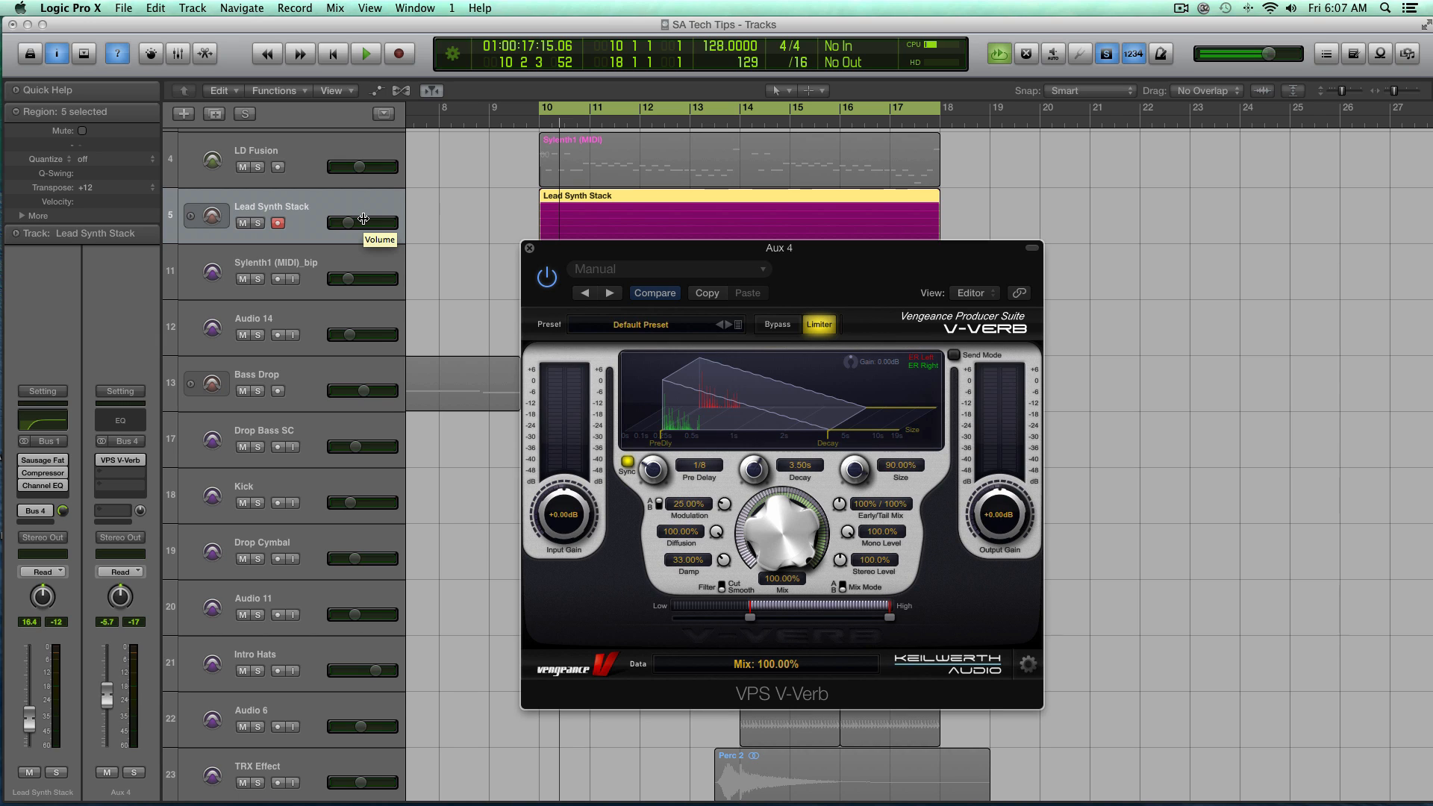
click(365, 53)
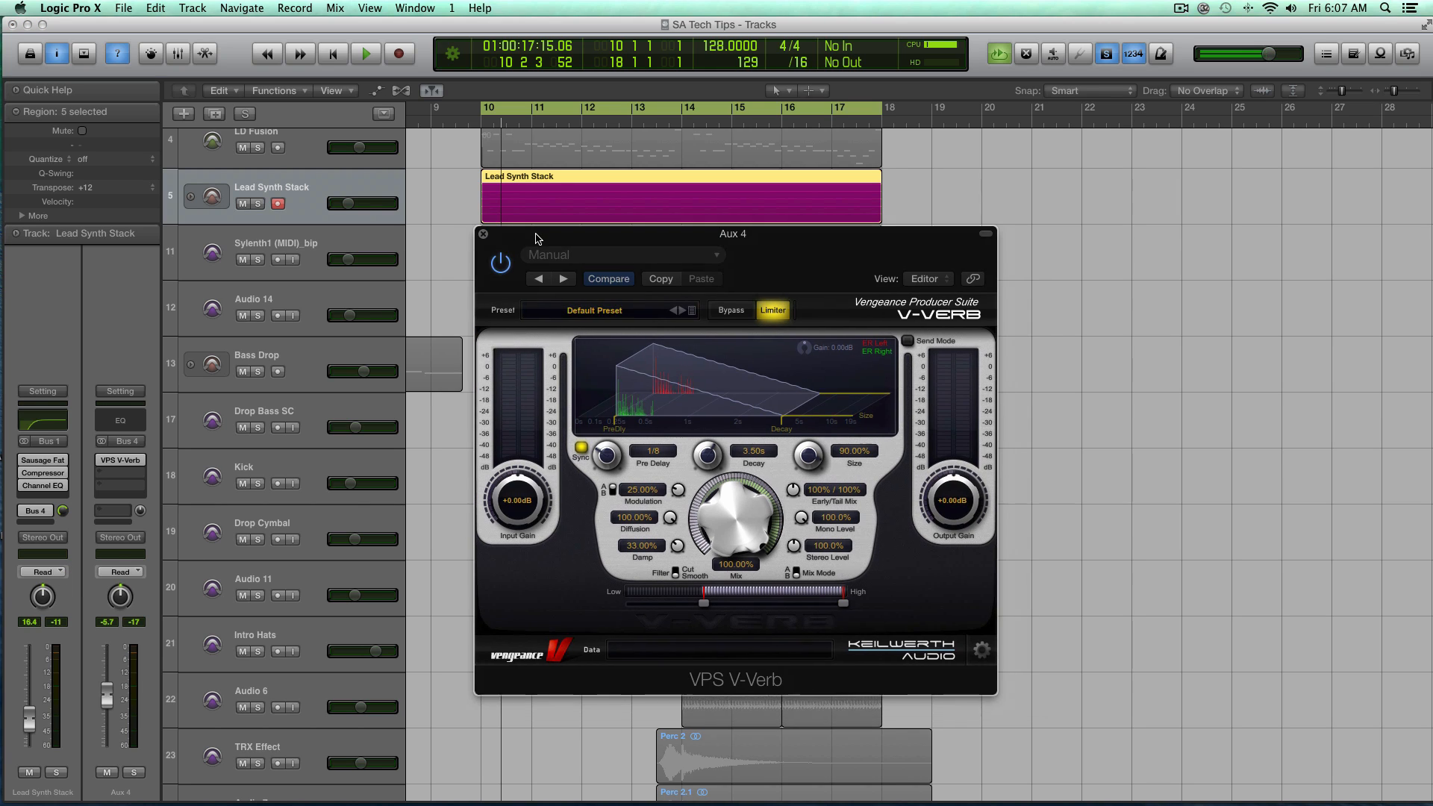
click(605, 454)
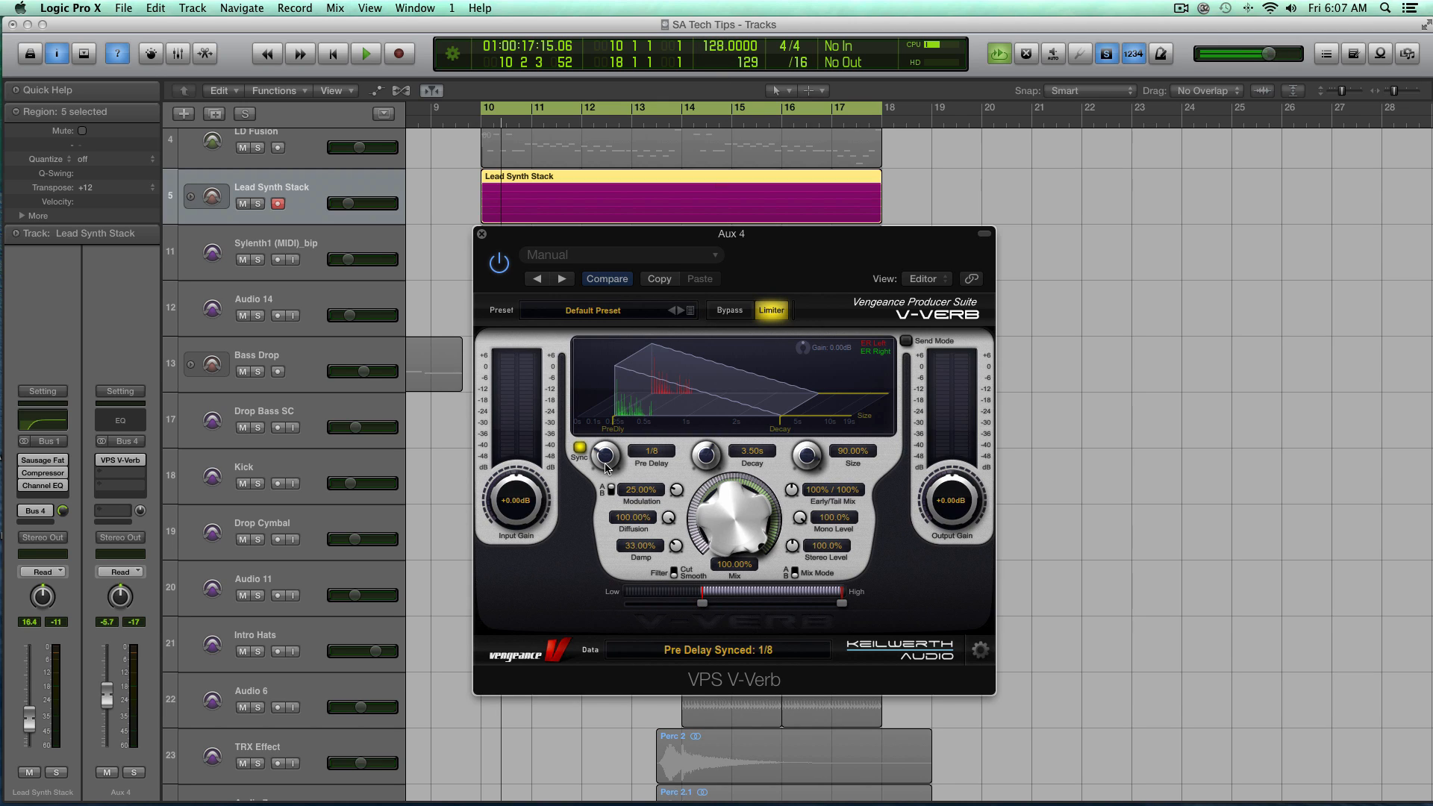
- Toggle the V-Verb pre-delay Sync off and back on, keeping it at 1/8
click(579, 448)
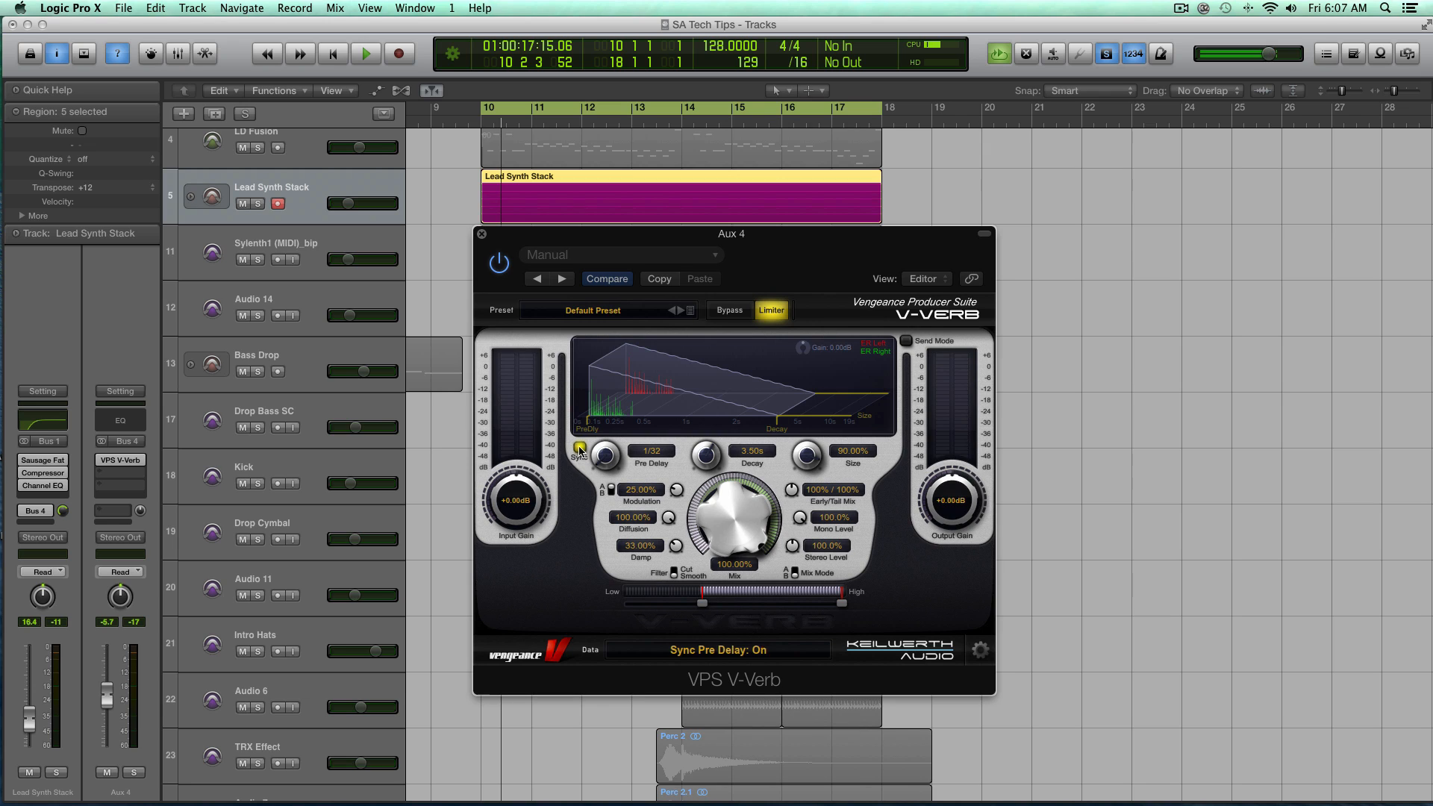
click(579, 447)
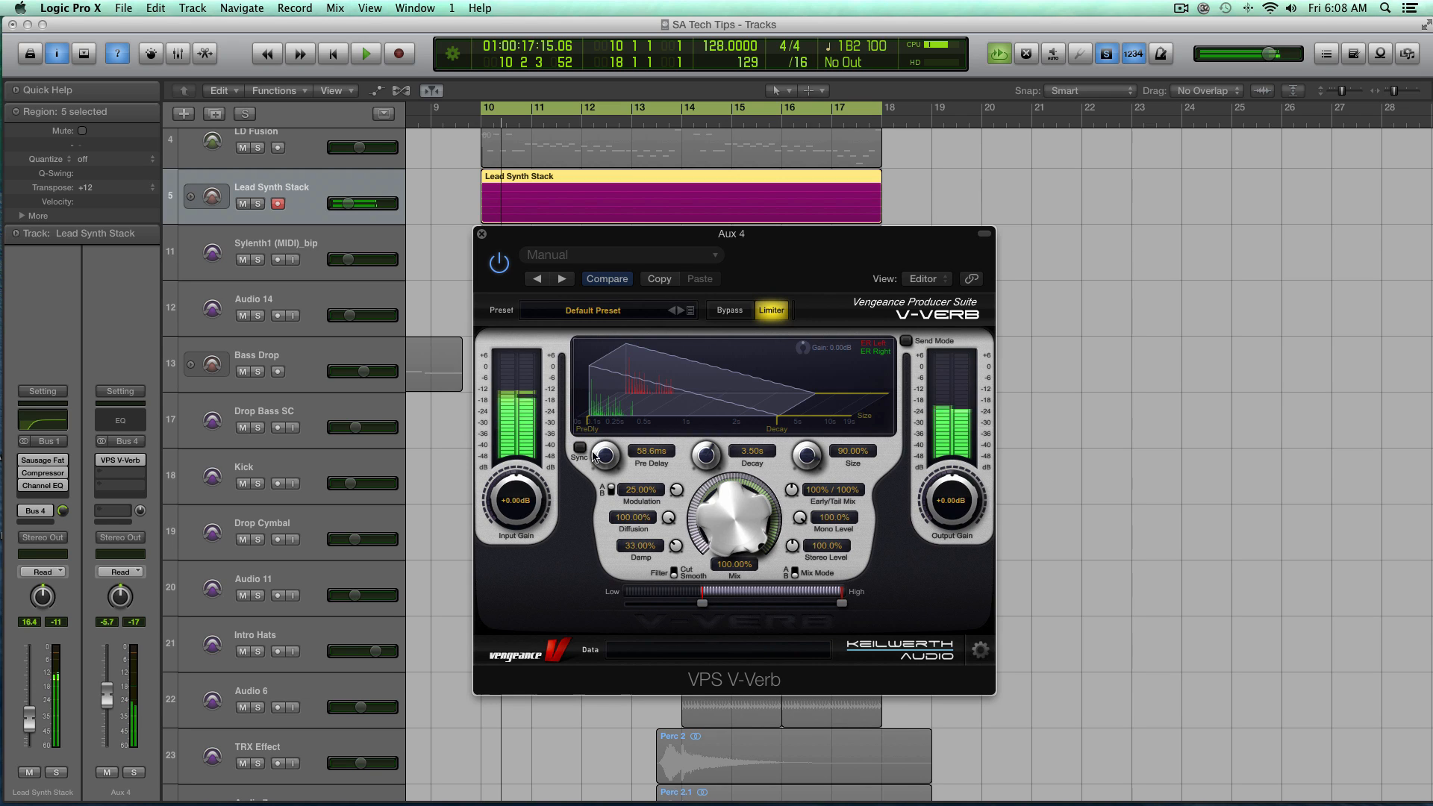
click(579, 448)
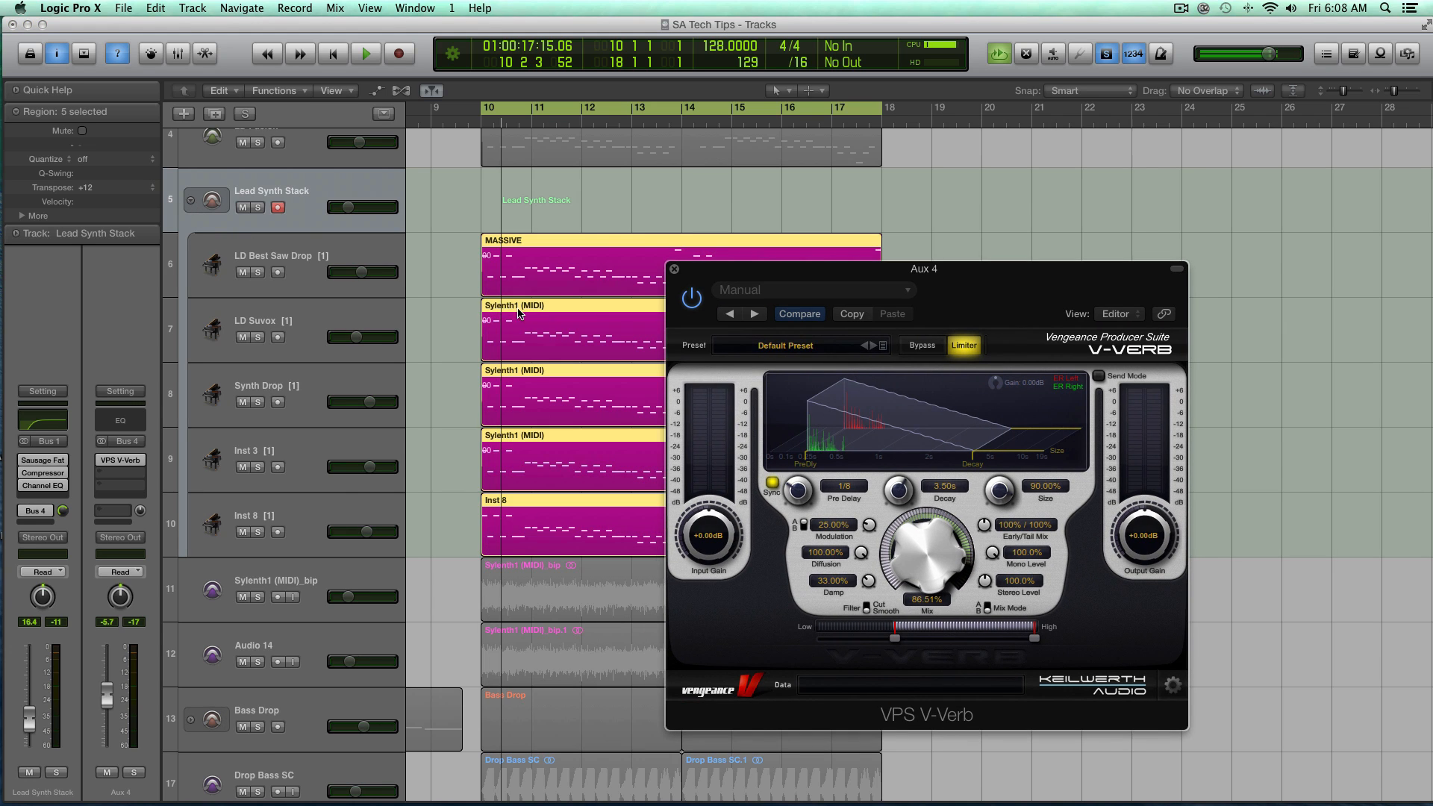
mouse_move(551, 301)
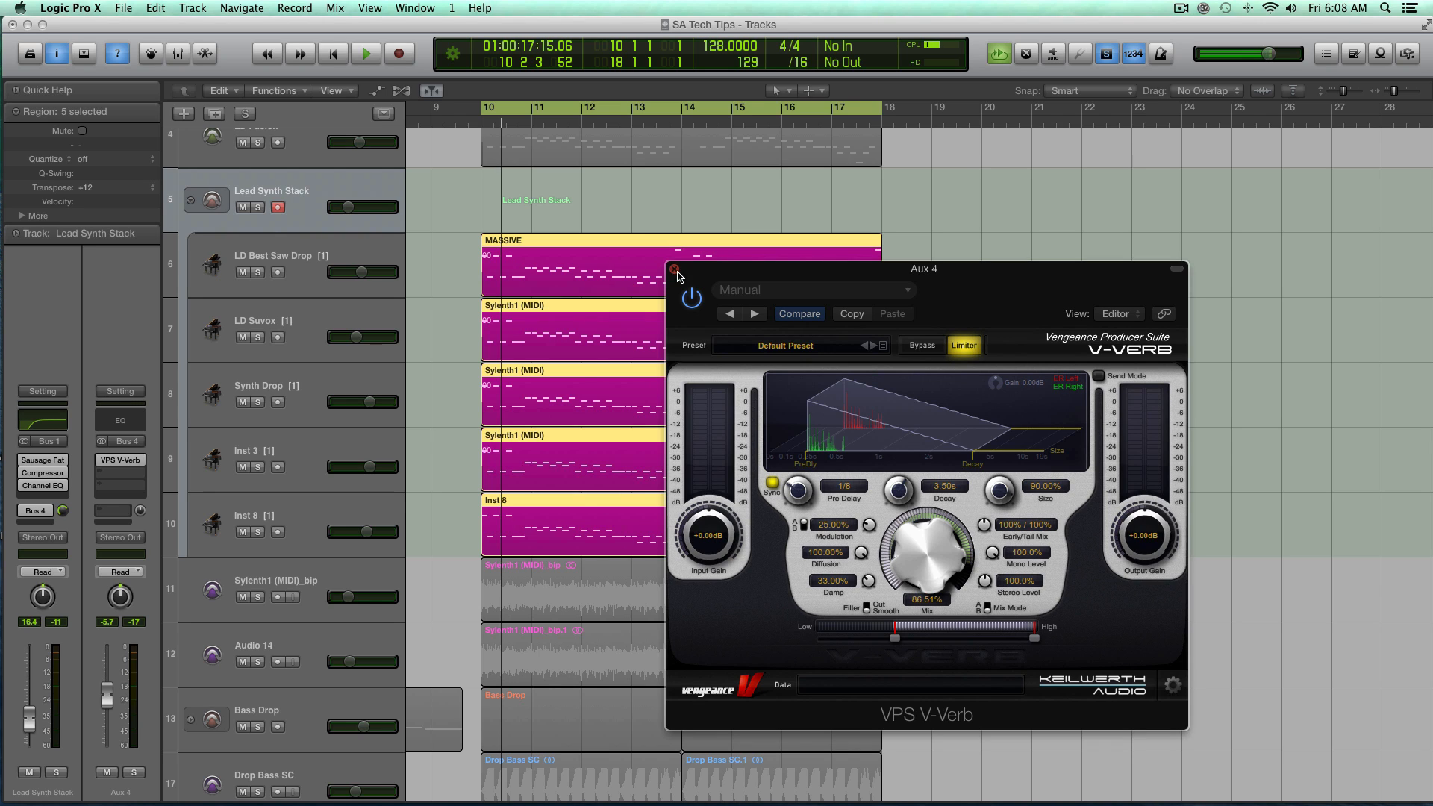
- Close the VPS V-Verb plug-in window
click(675, 269)
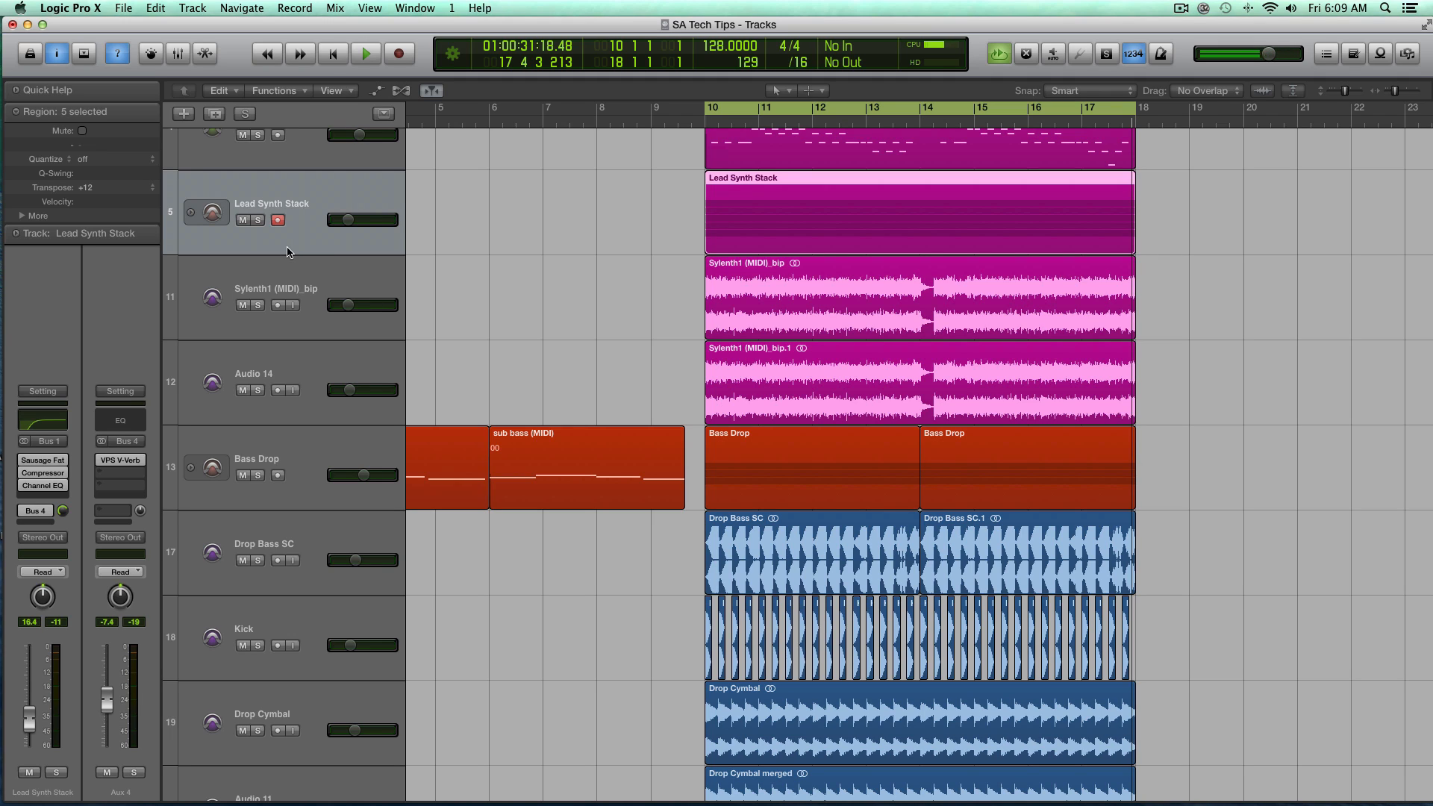
mouse_move(288, 252)
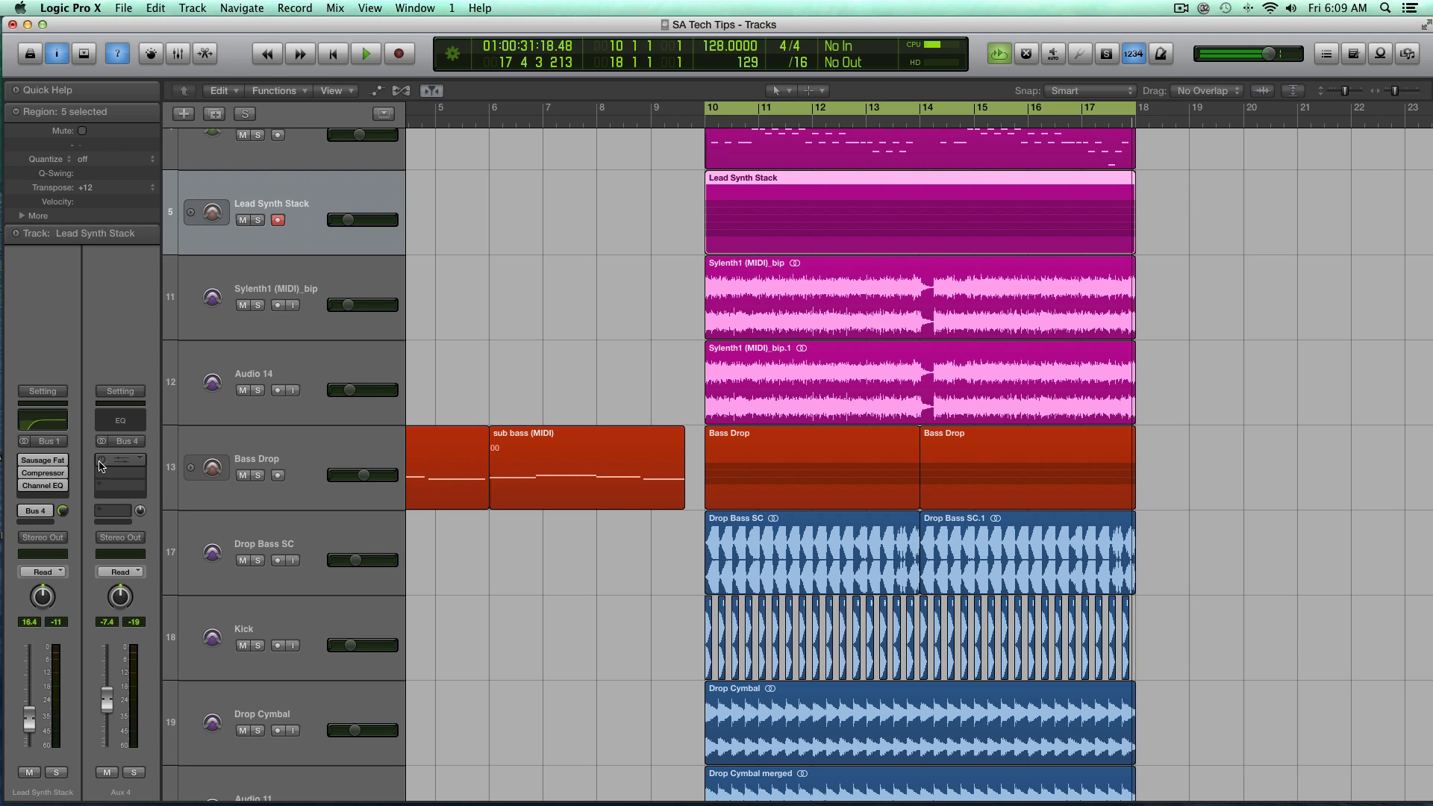
- Insert stereo ValhallaVintageVerb on Aux 4, opening its editor
click(119, 456)
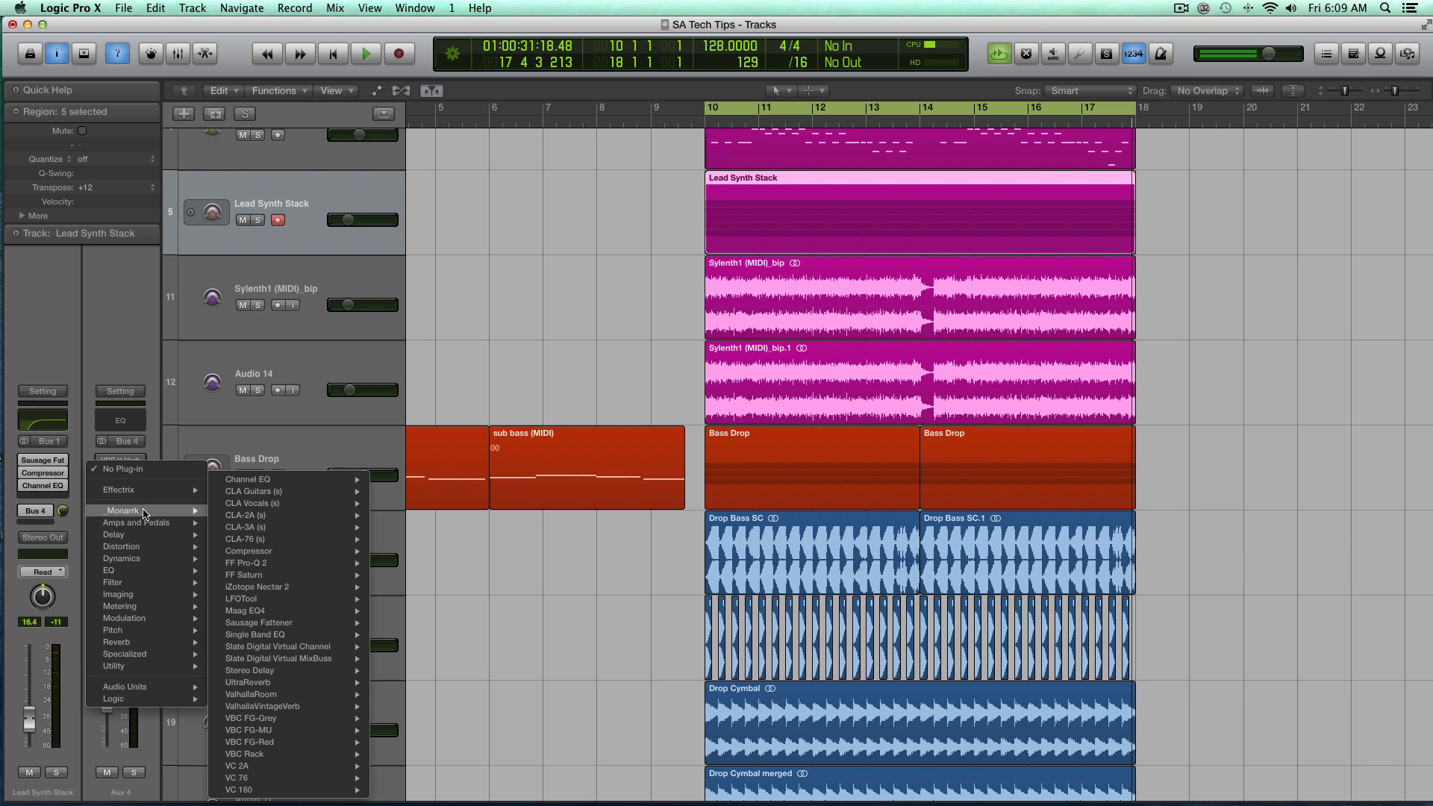
mouse_move(262, 705)
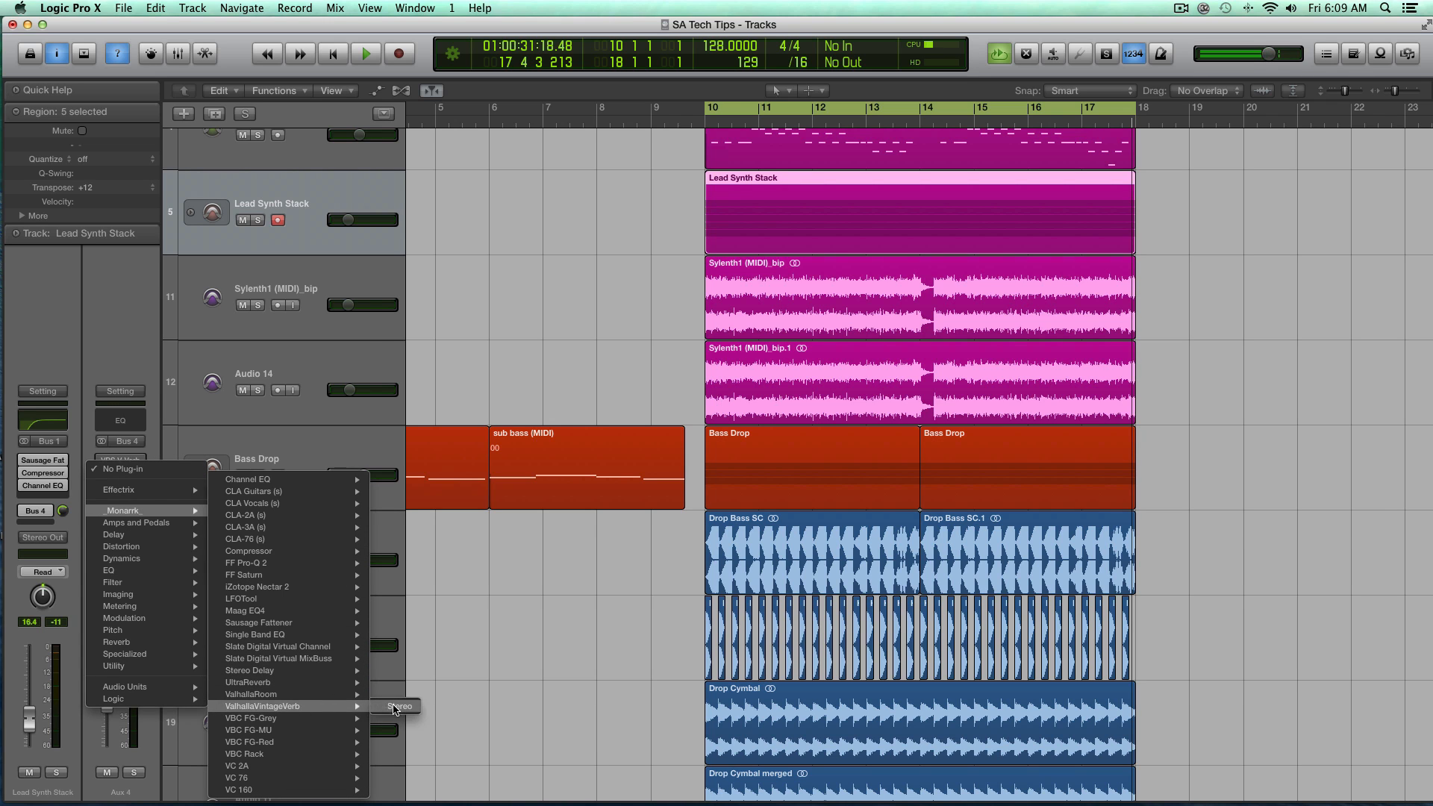
click(400, 706)
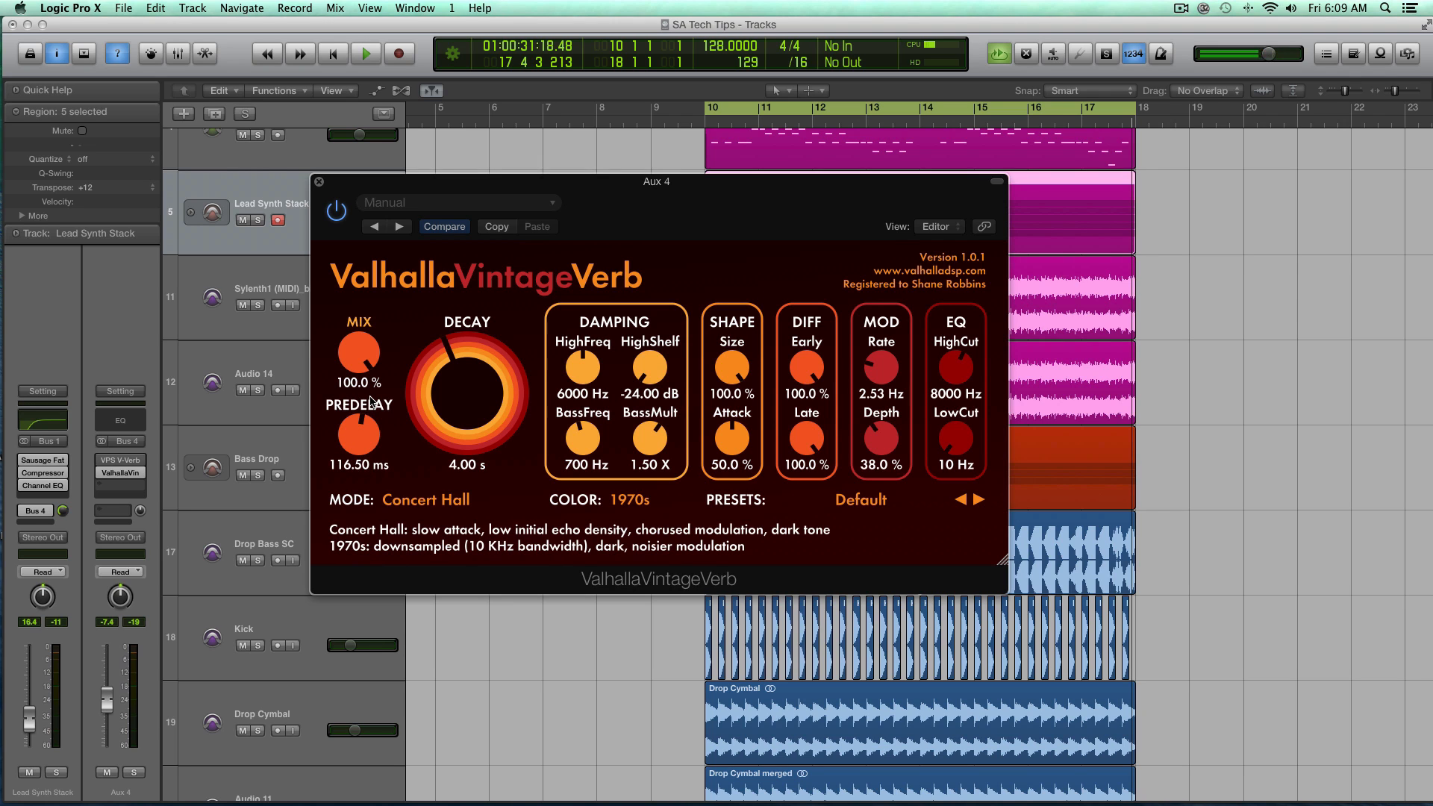
mouse_move(358, 404)
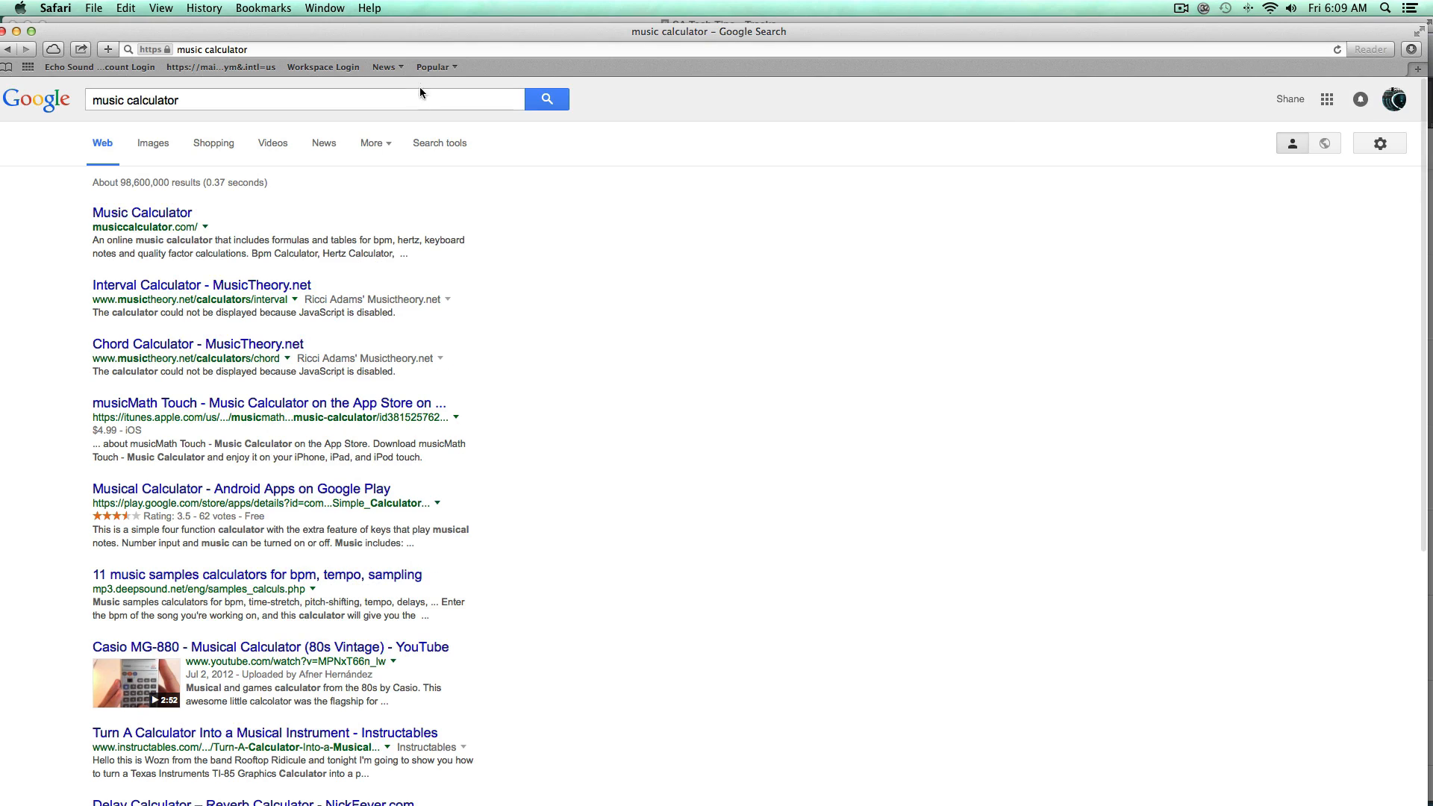
- Open musiccalculator.com from Safari's Google results for 'music calculator'
click(142, 212)
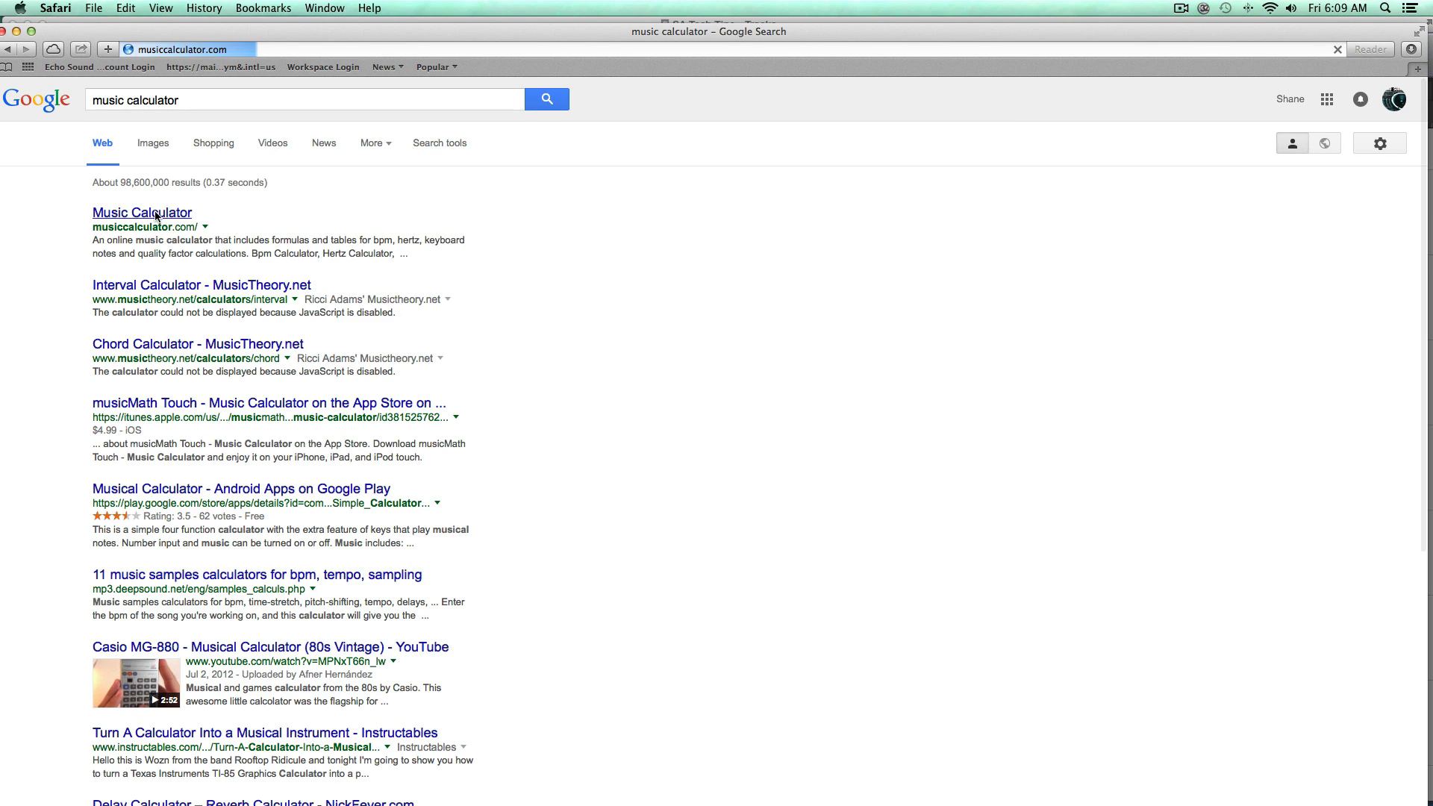
click(141, 212)
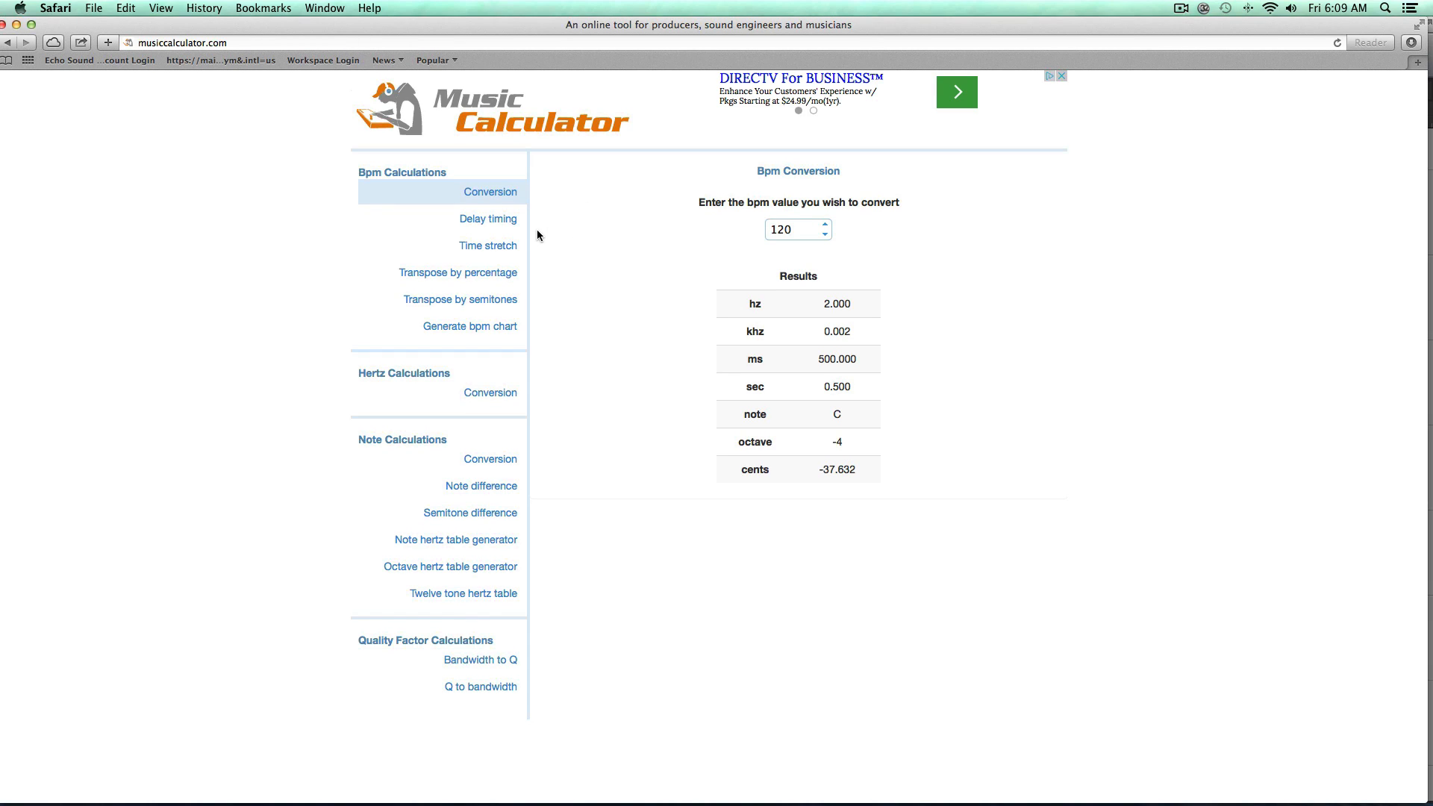
mouse_move(488, 245)
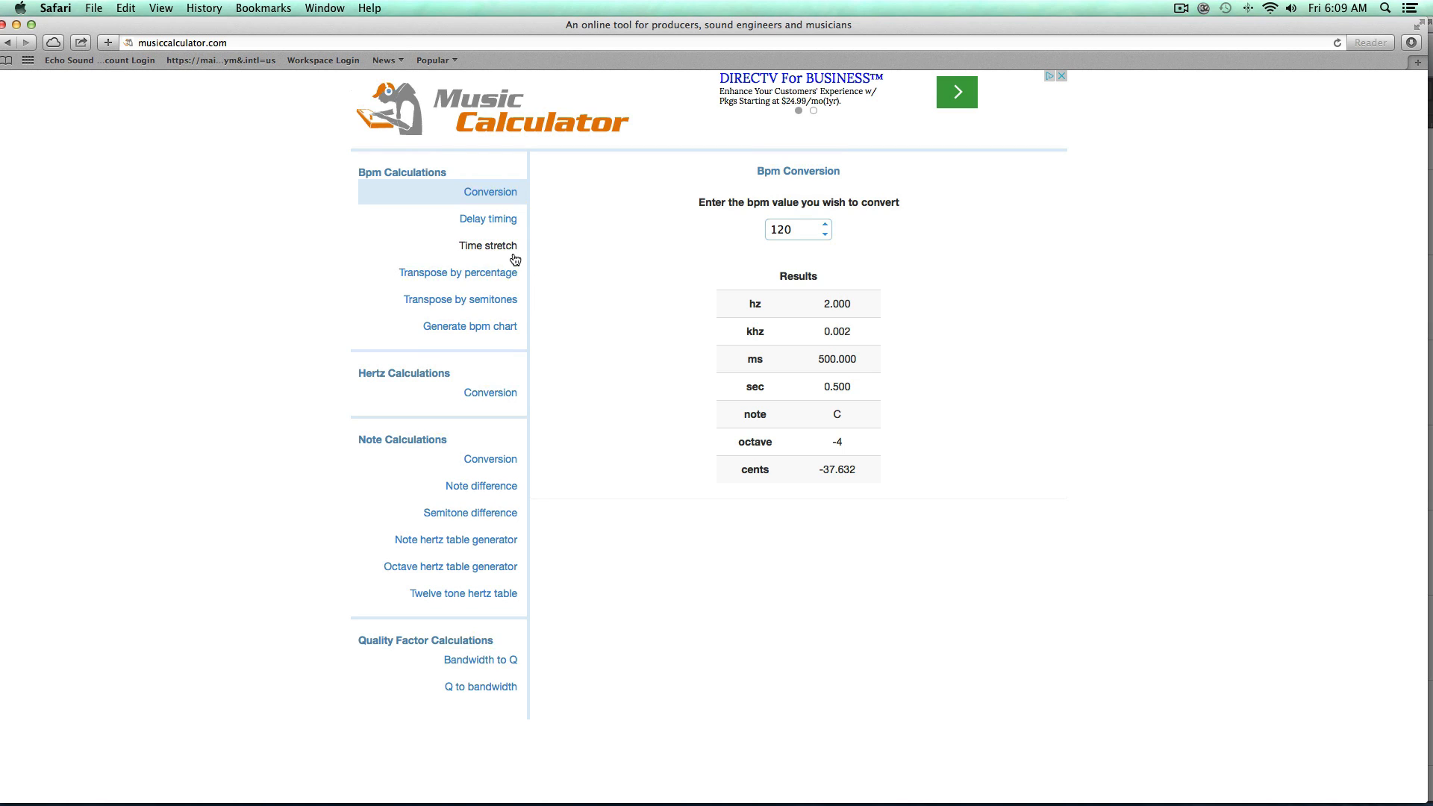
mouse_move(507, 226)
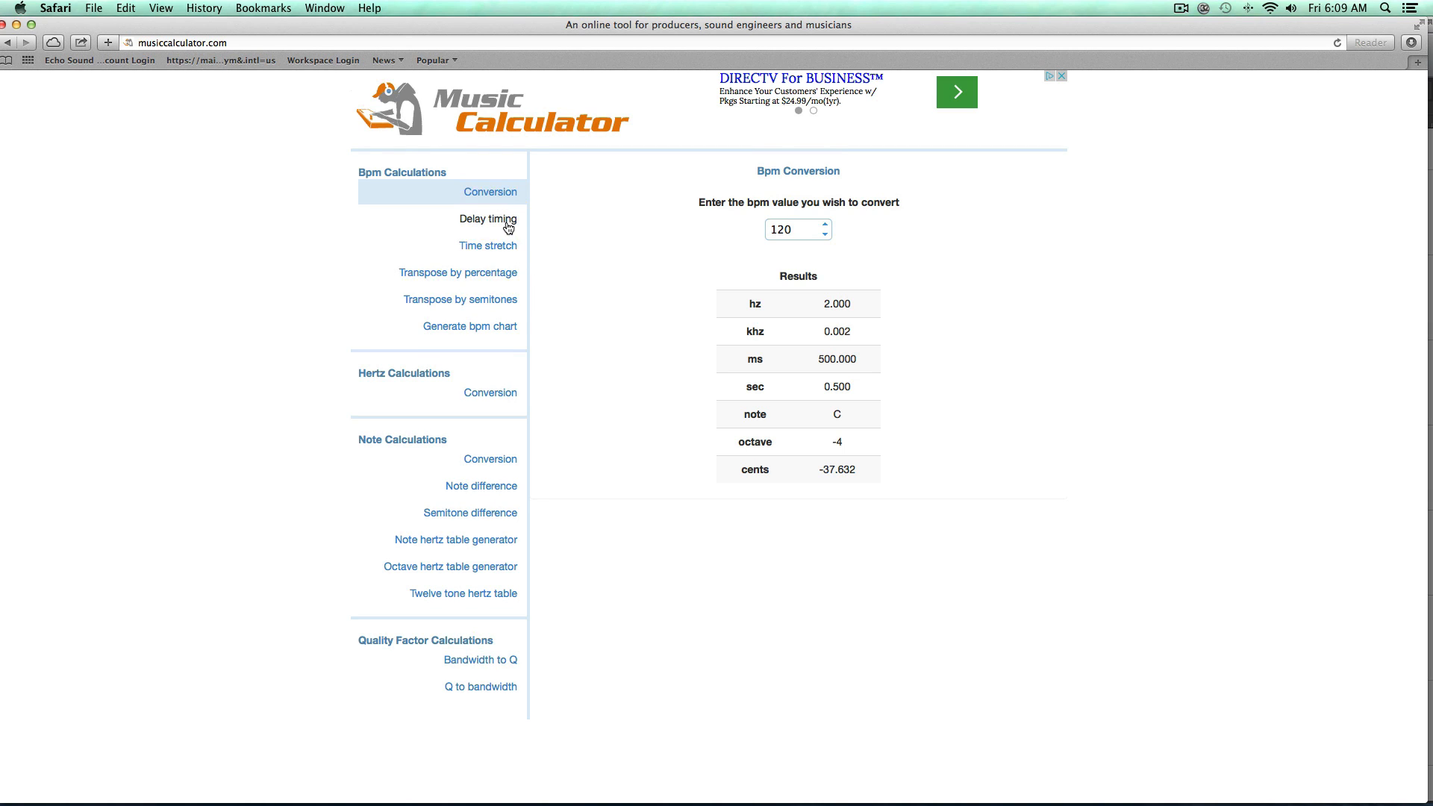
- Calculate delay timing for 128 BPM at a 1/8 division, giving 234.375 ms
click(488, 218)
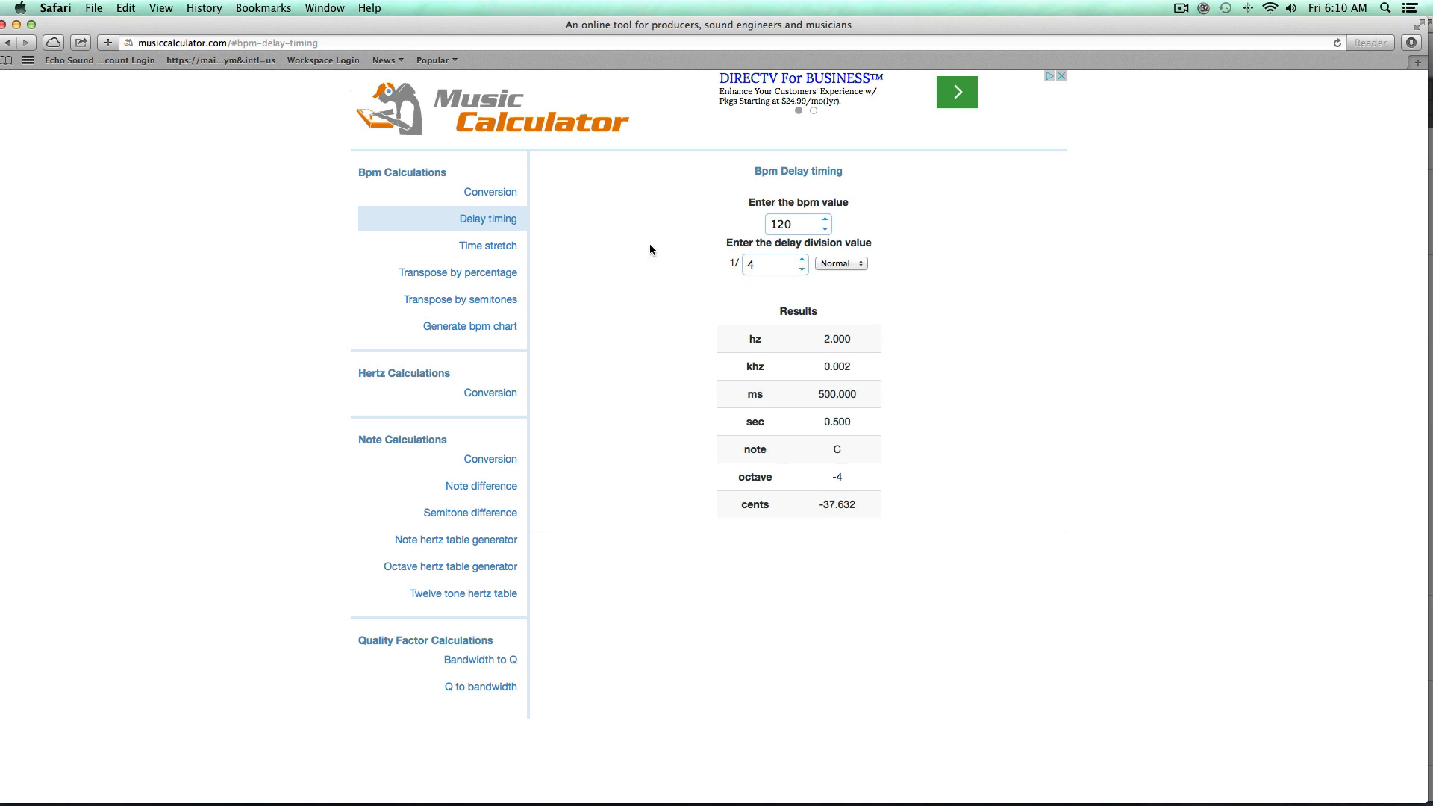
click(792, 224)
text(12)
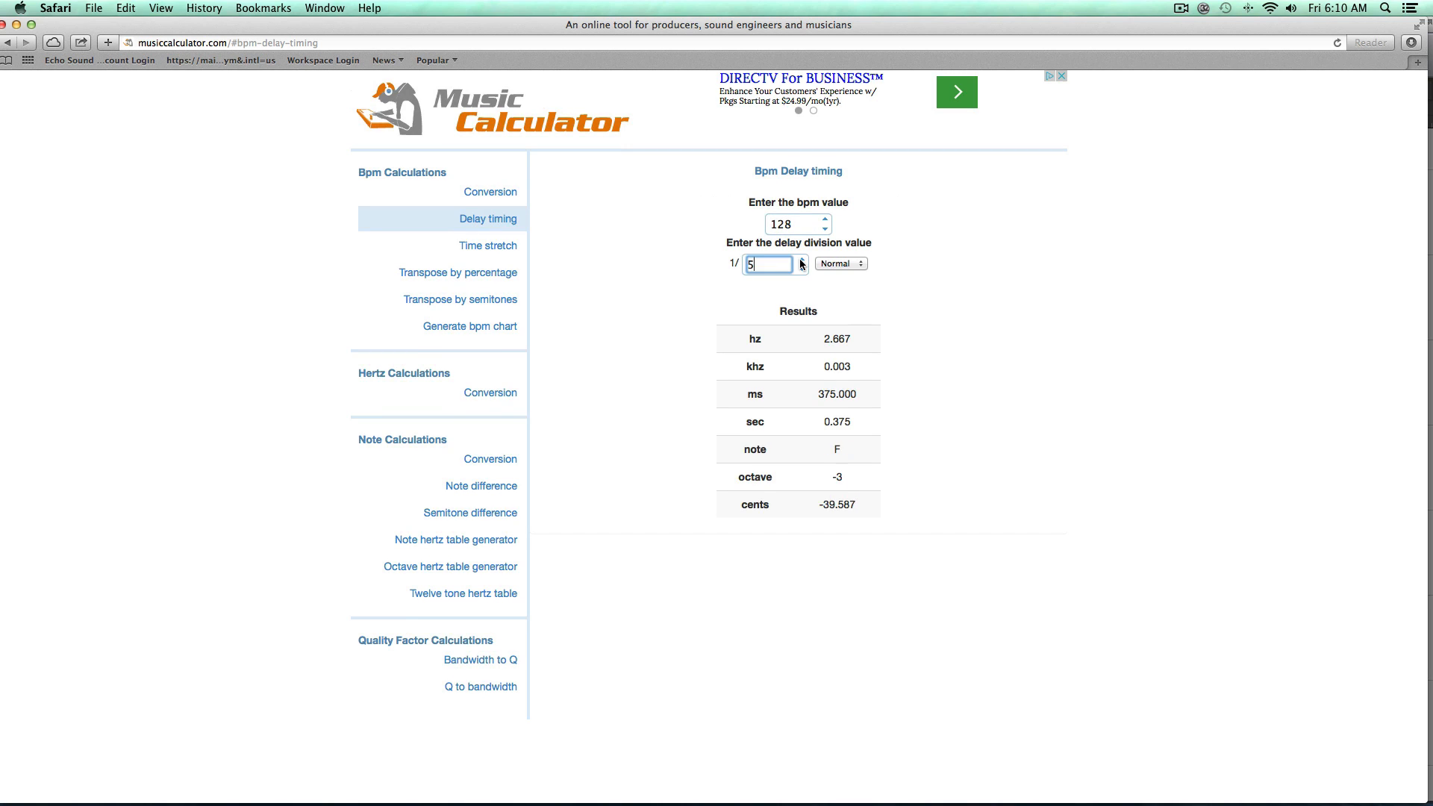
text(8)
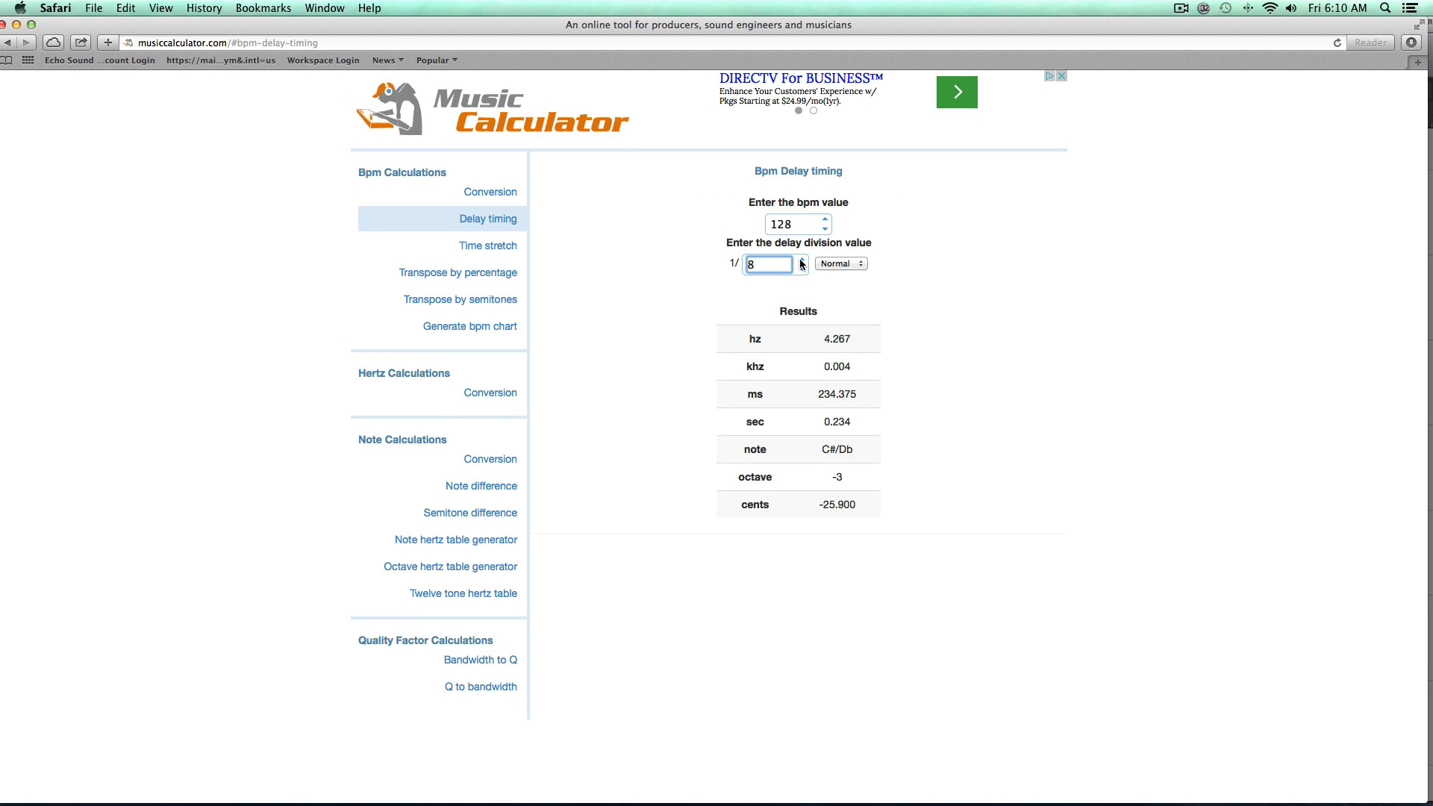
double_click(834, 394)
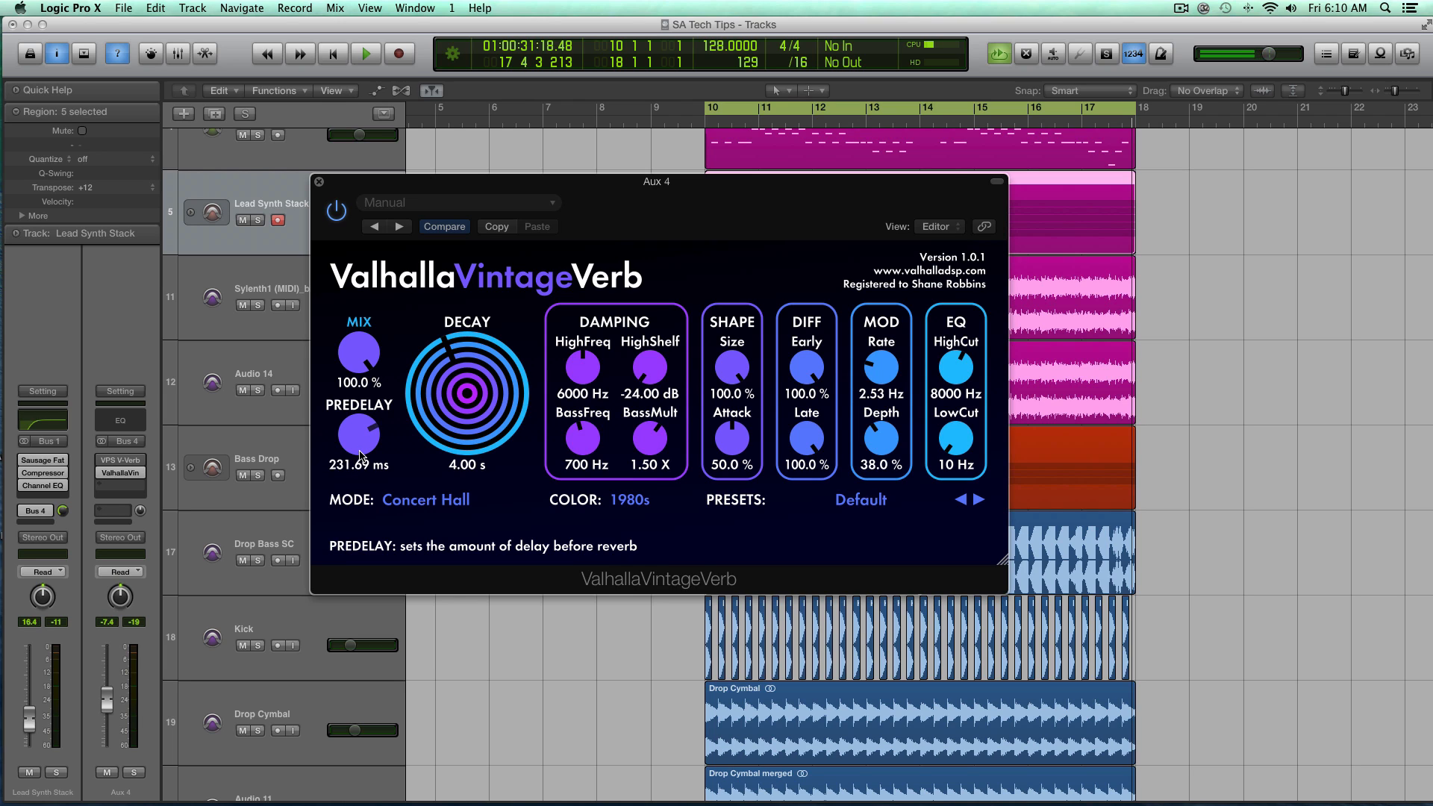
- Set ValhallaVintageVerb pre-delay to 234.69 ms and move its window lower
drag(358, 435, 361, 430)
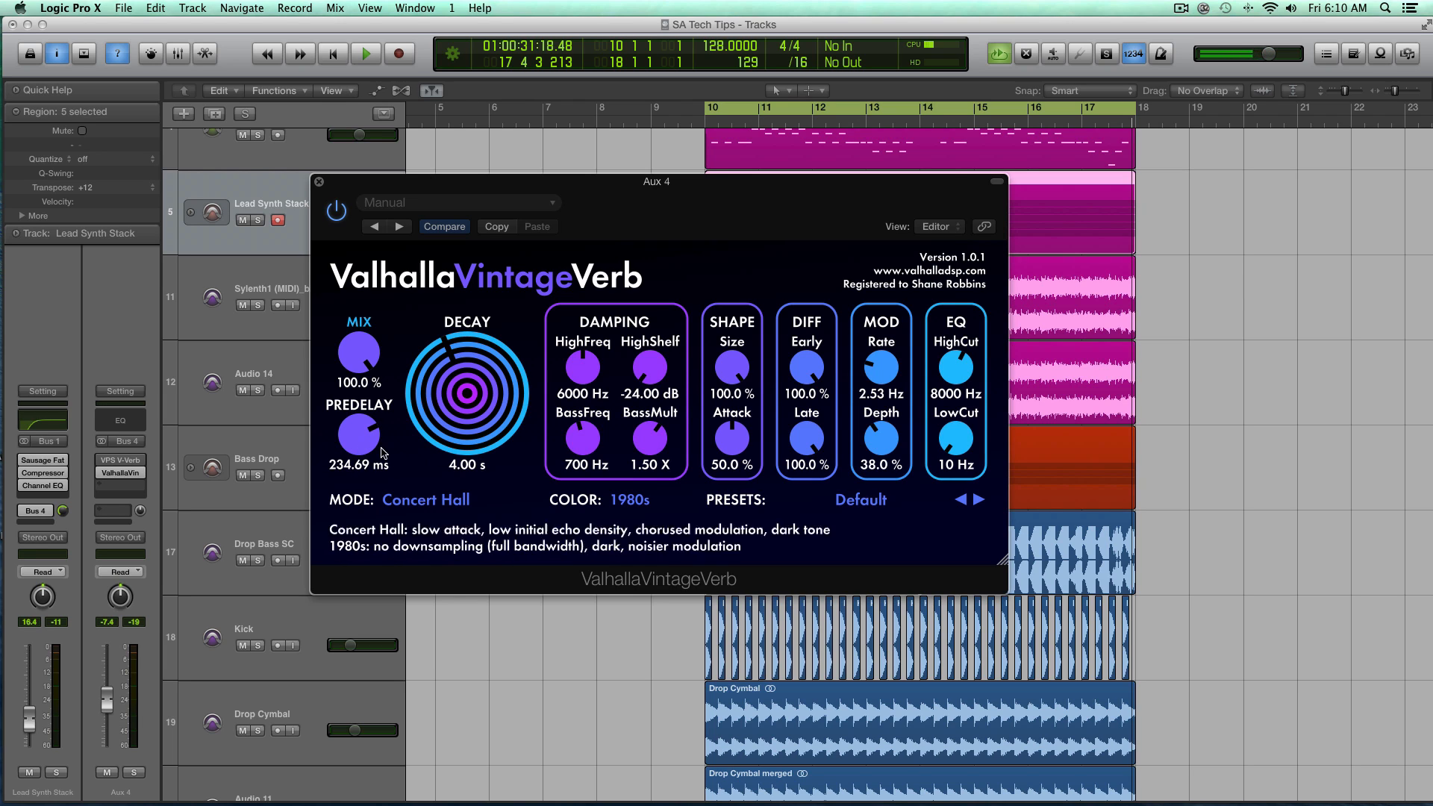
mouse_move(774, 164)
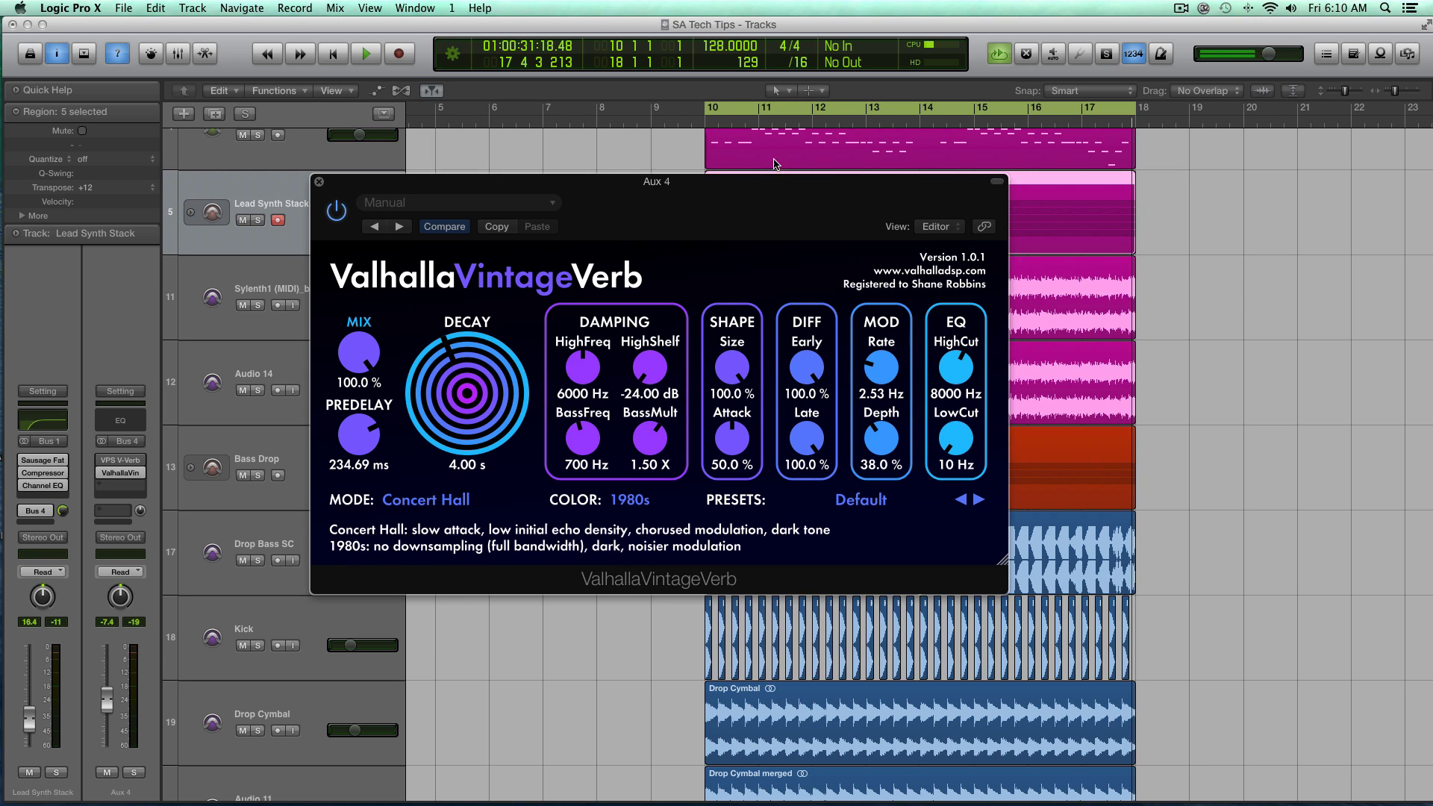
drag(655, 180, 896, 211)
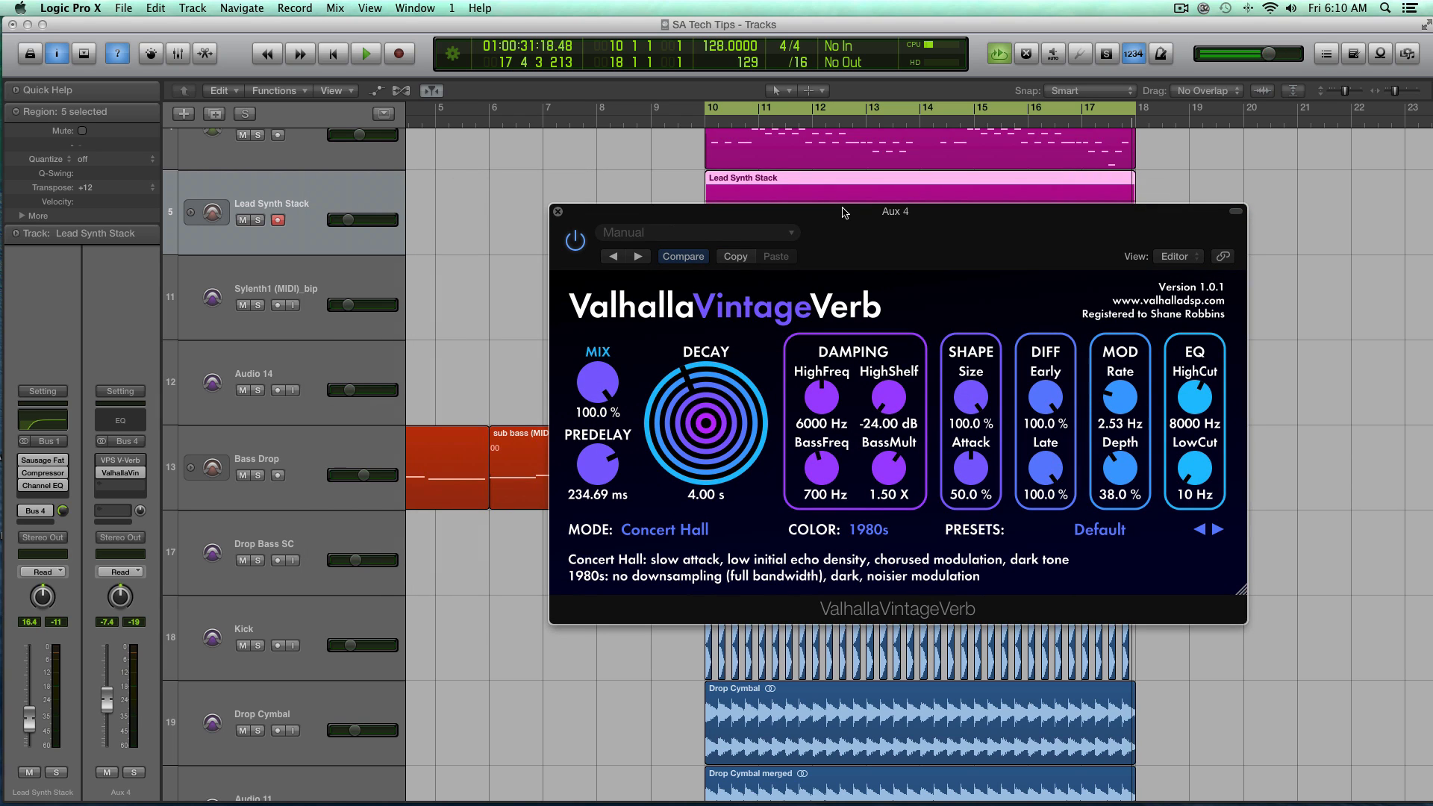
mouse_move(573, 196)
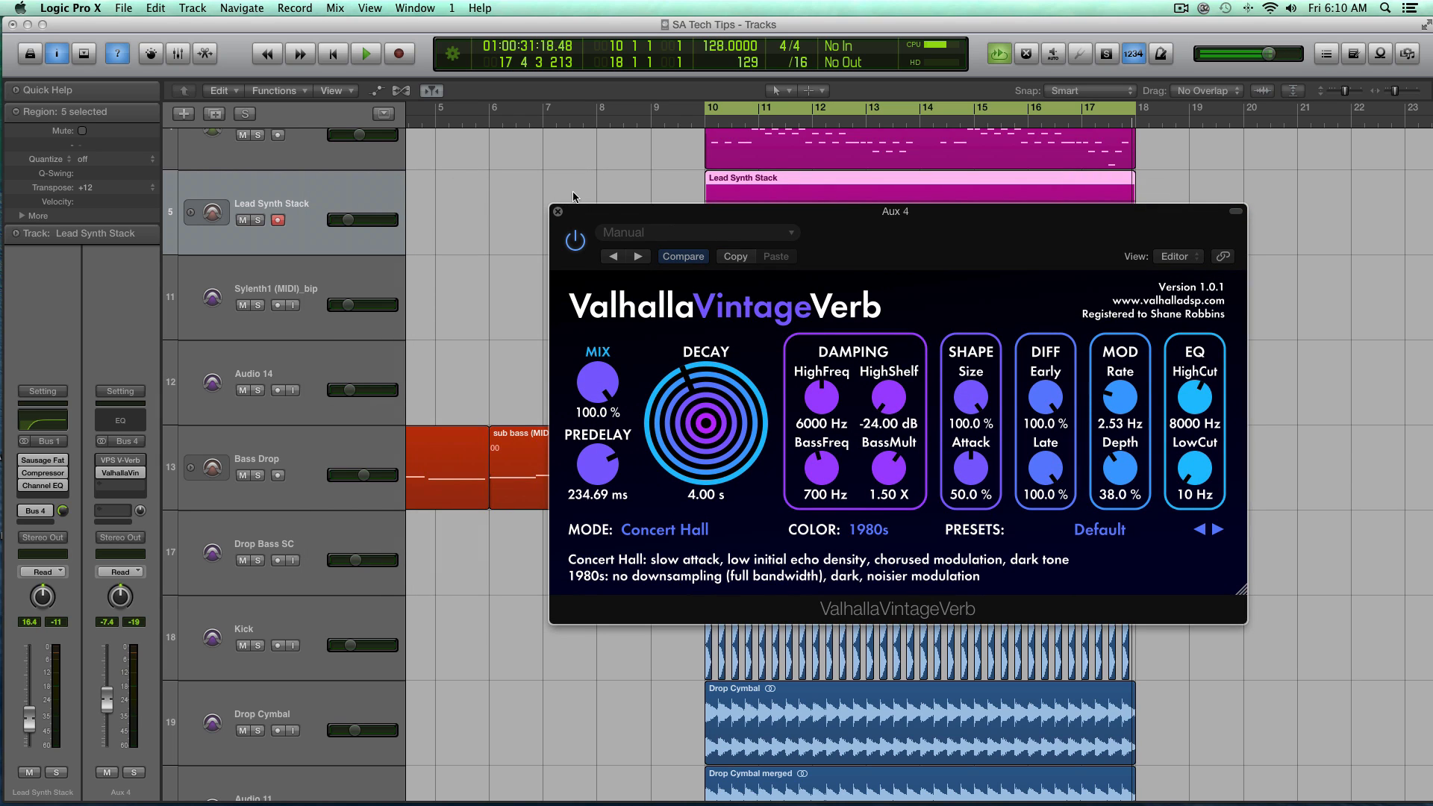
drag(896, 211, 934, 308)
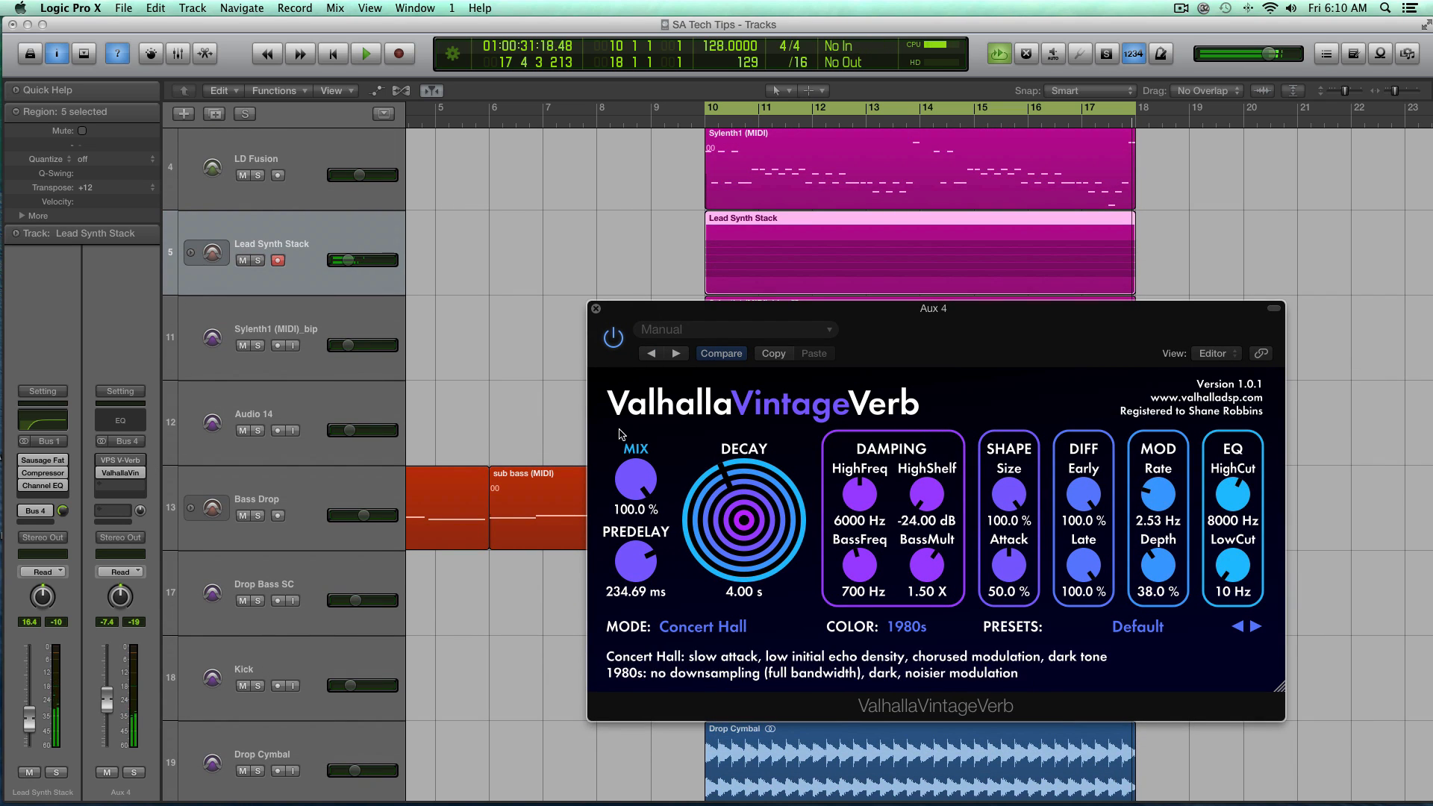
mouse_move(139, 508)
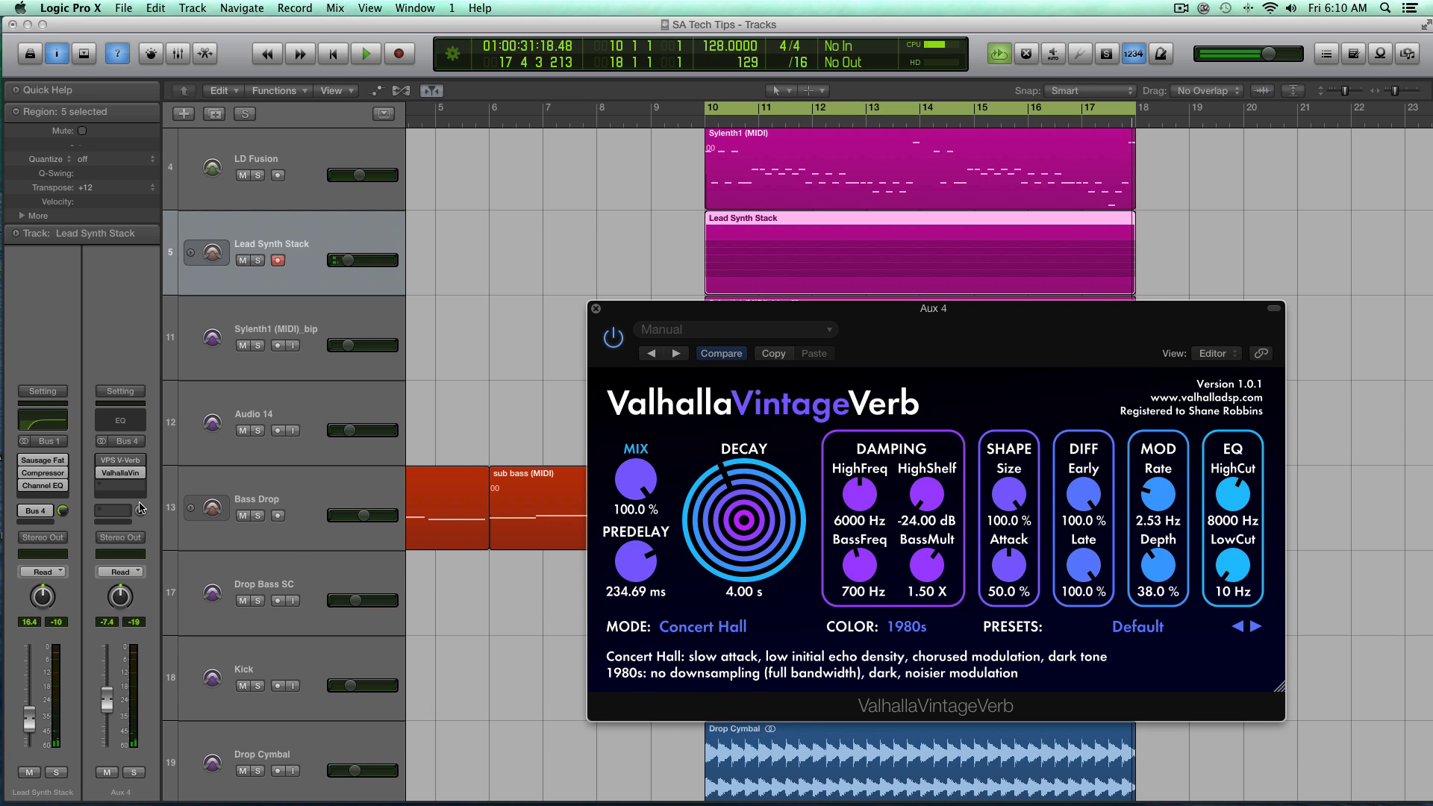
mouse_move(256, 508)
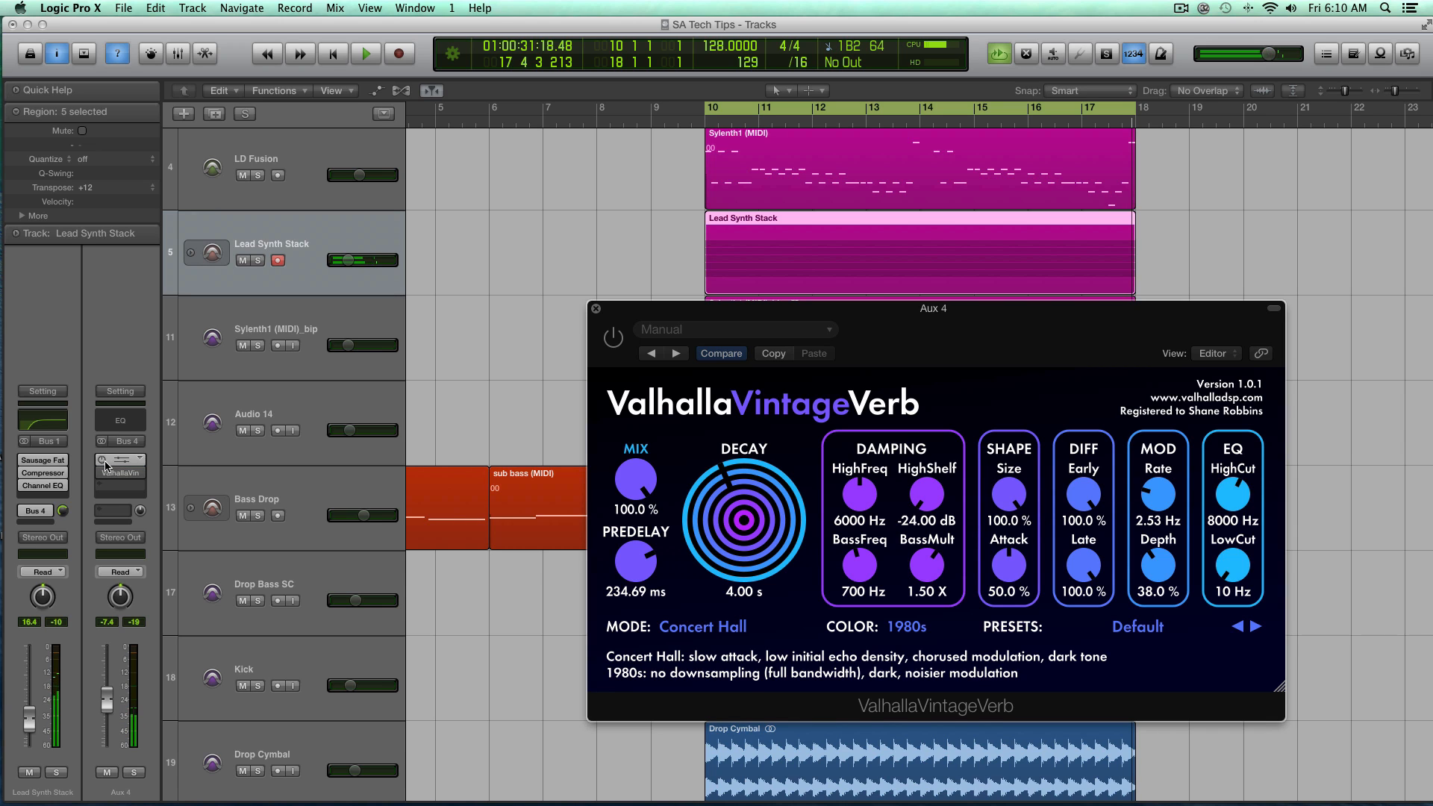
- Re-enable ValhallaVintageVerb on Aux 4 and close its editor with high shelf at -14.59 dB
click(103, 473)
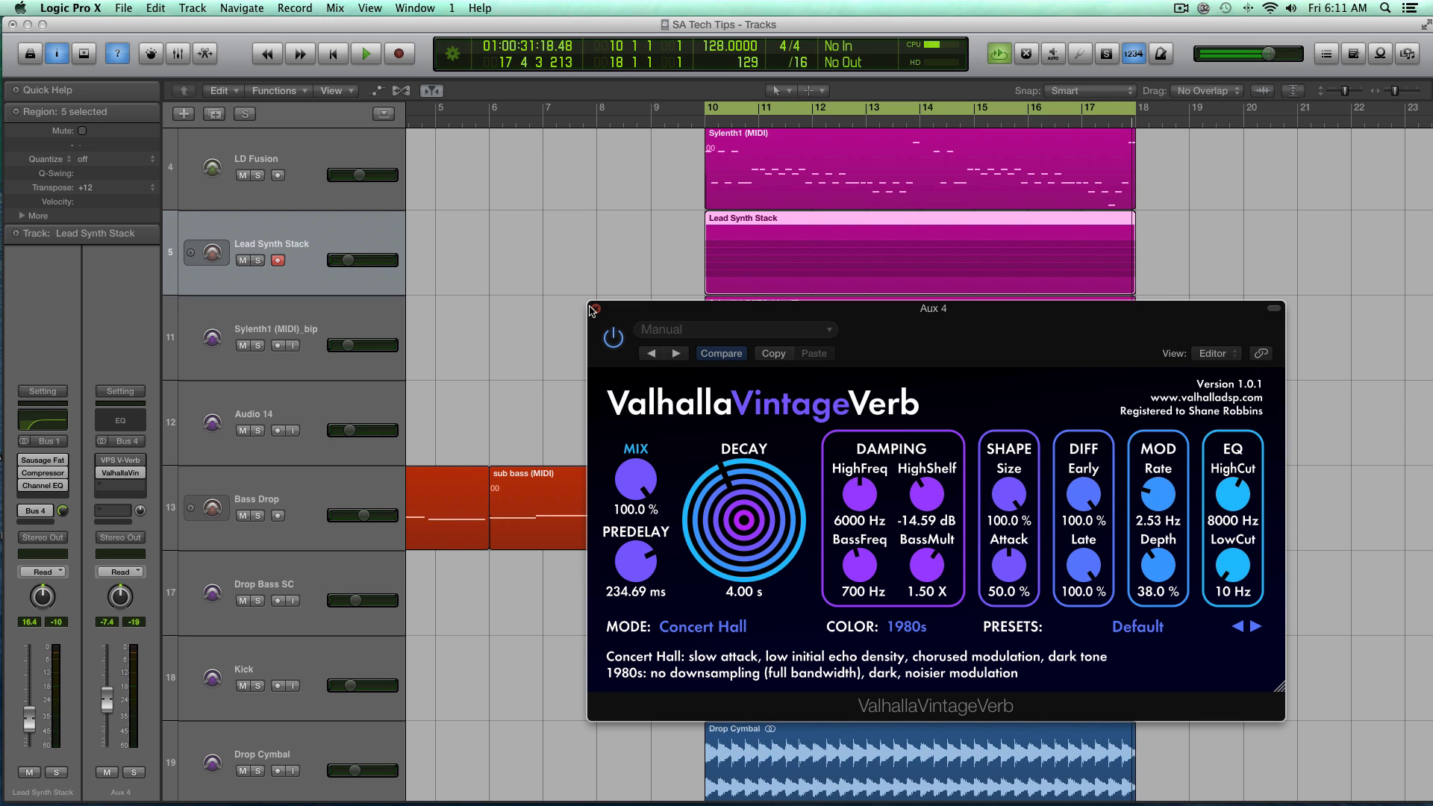
mouse_move(634, 561)
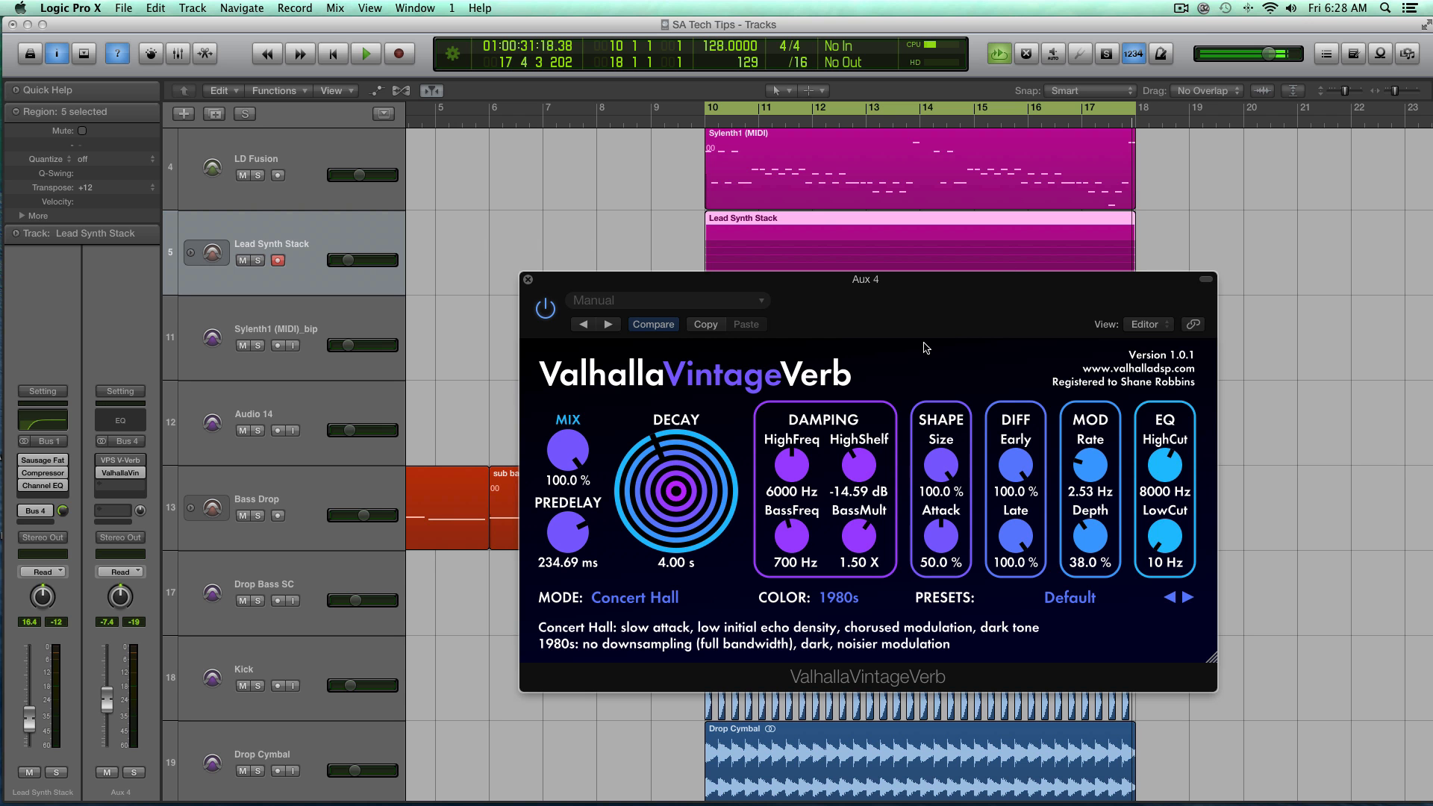
mouse_move(553, 285)
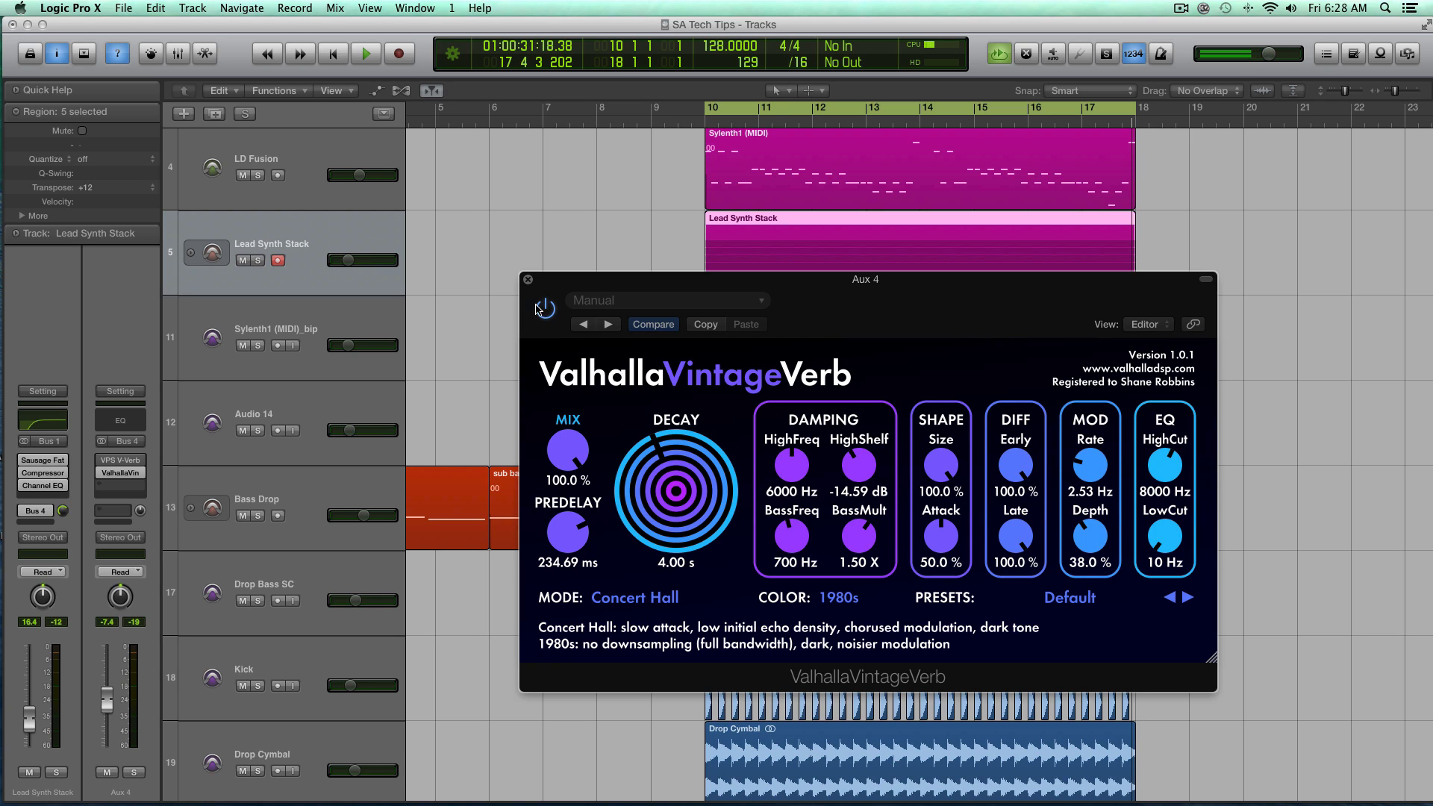
click(528, 280)
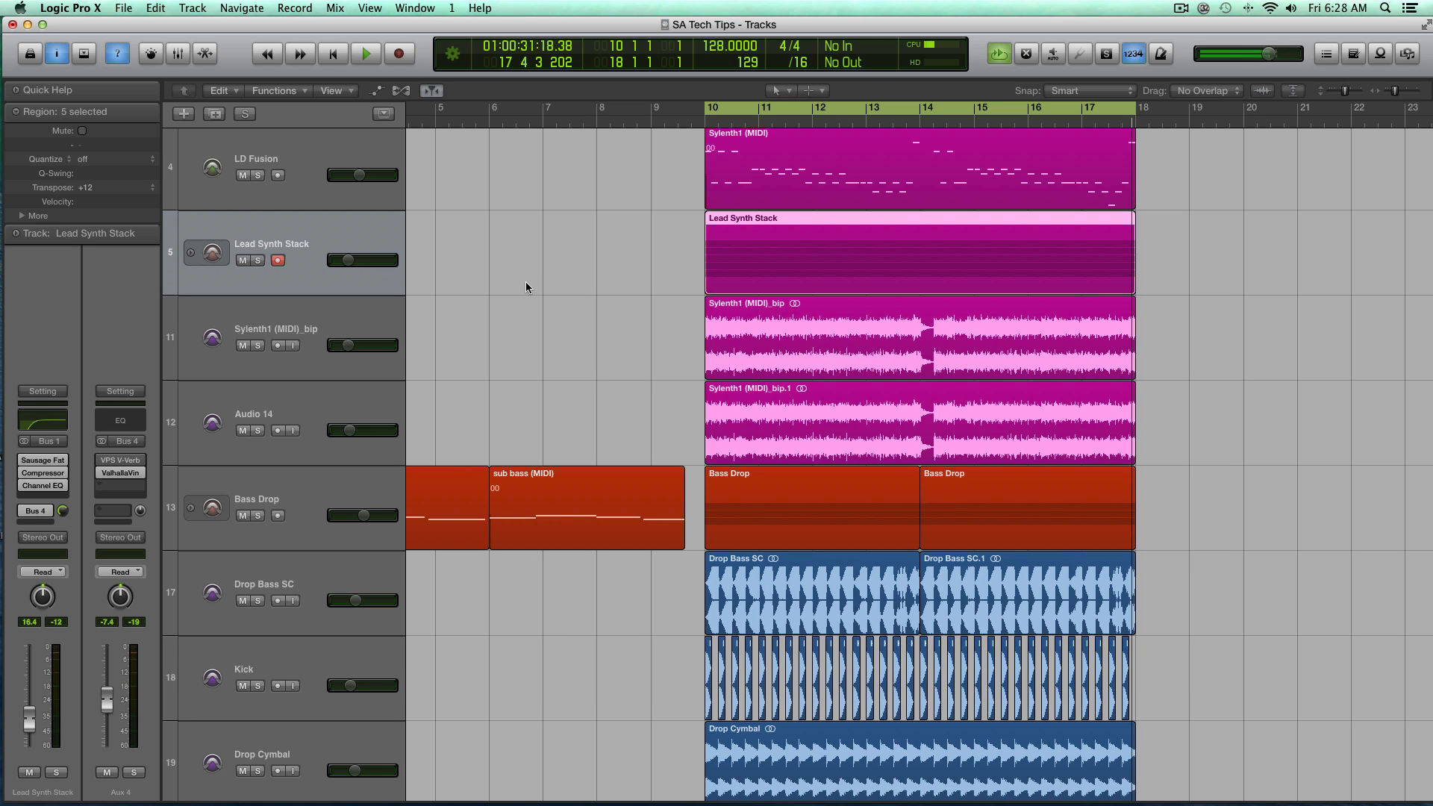